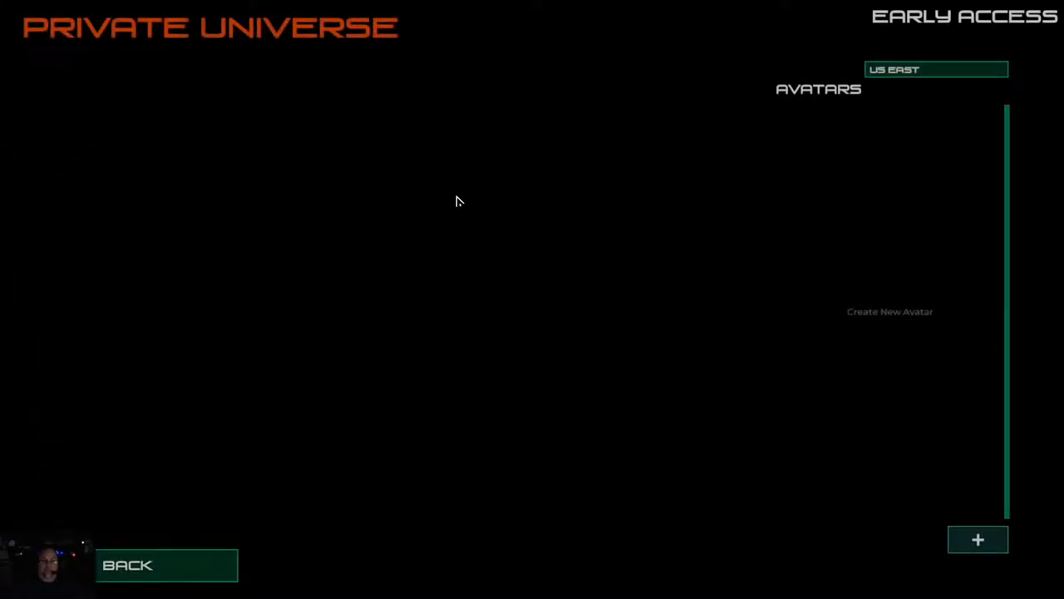
Step: Lower Master Volume to about three-quarters in Options and save back to the main menu
left_click(127, 564)
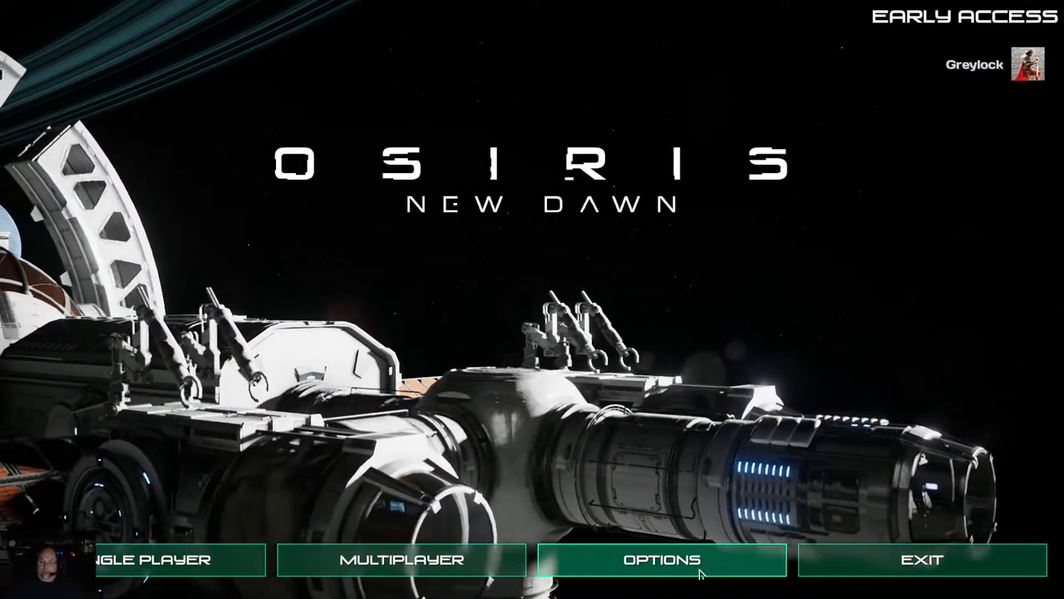
left_click(662, 559)
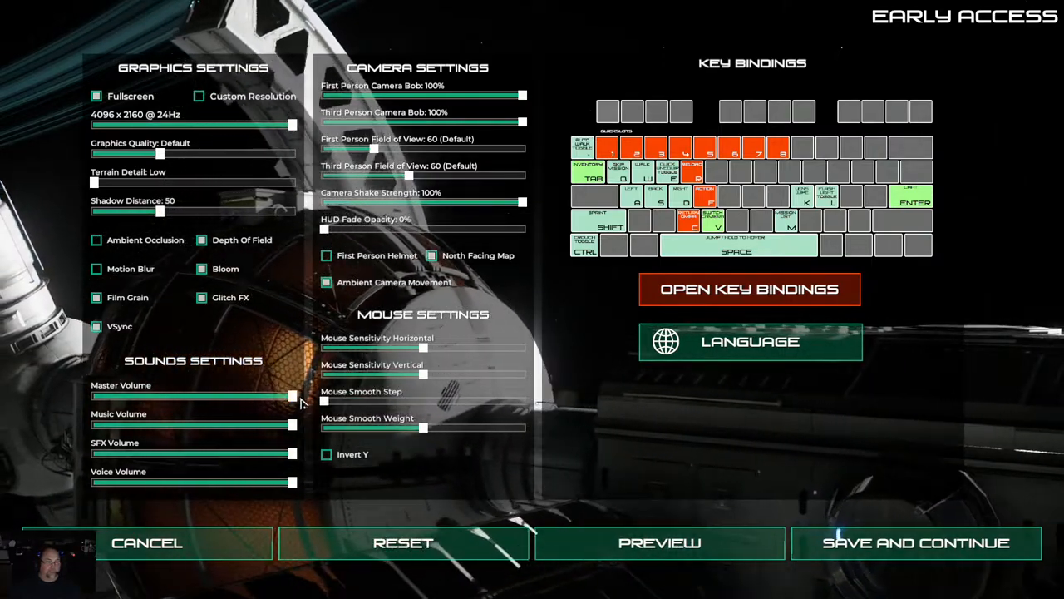
left_click_drag(291, 396, 236, 396)
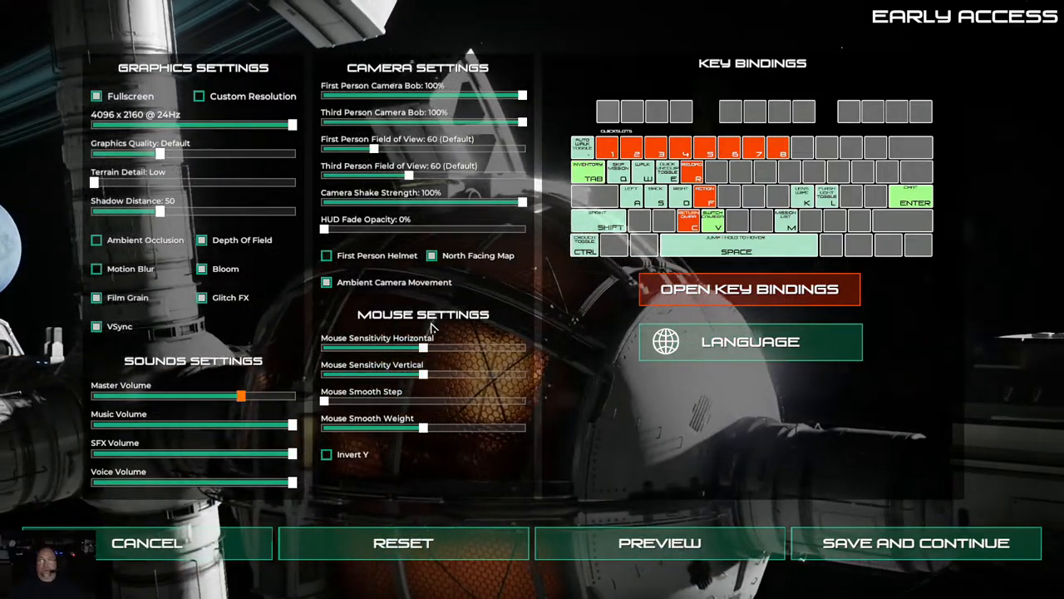
left_click_drag(241, 395, 247, 396)
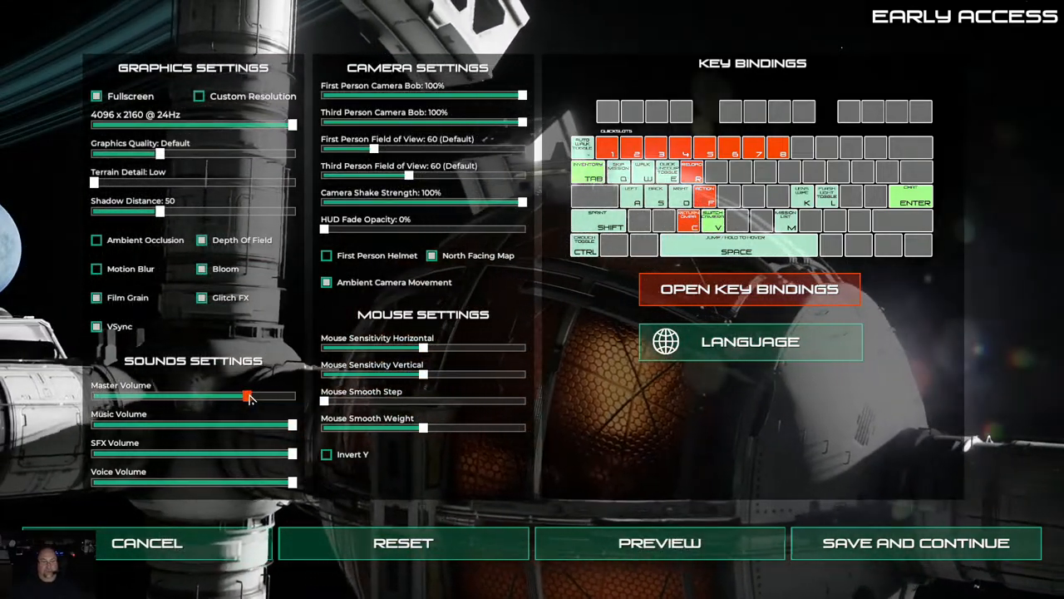
left_click(916, 542)
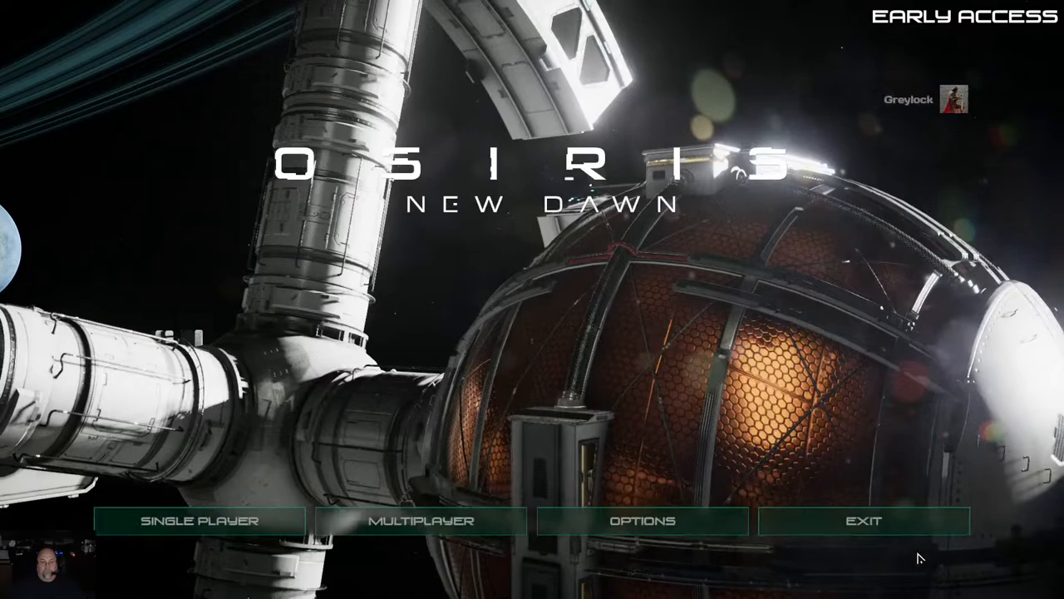
Step: Start a new multiplayer avatar and give its suit a dark primary colour
left_click(420, 521)
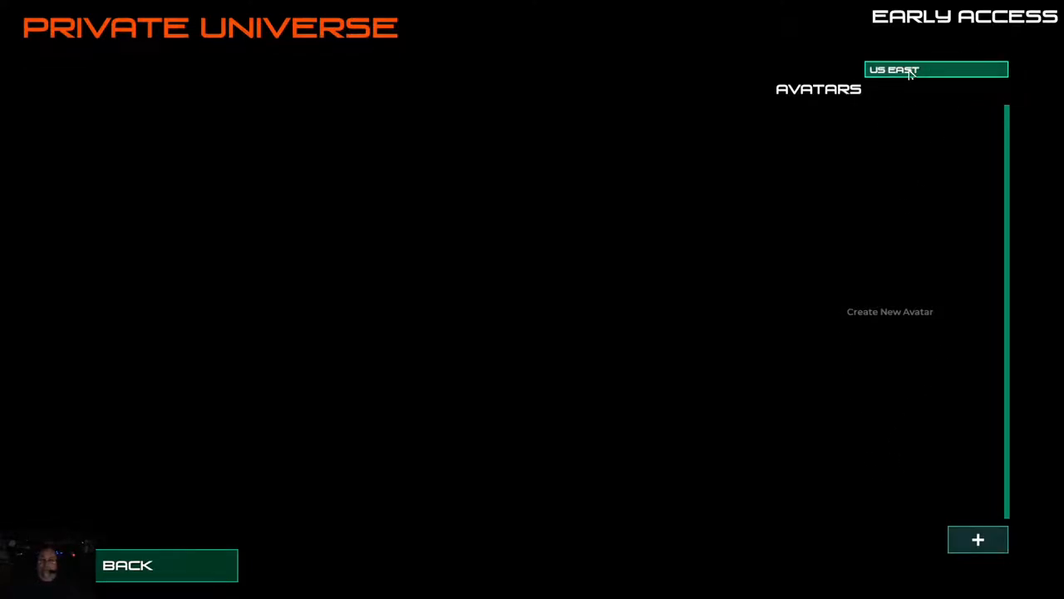
left_click(935, 70)
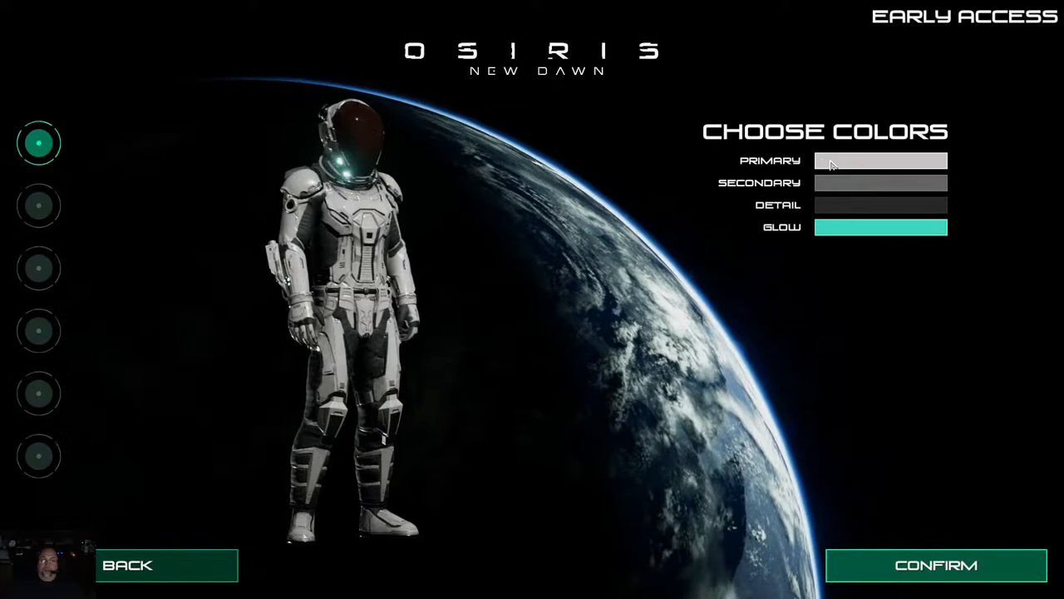
left_click(880, 160)
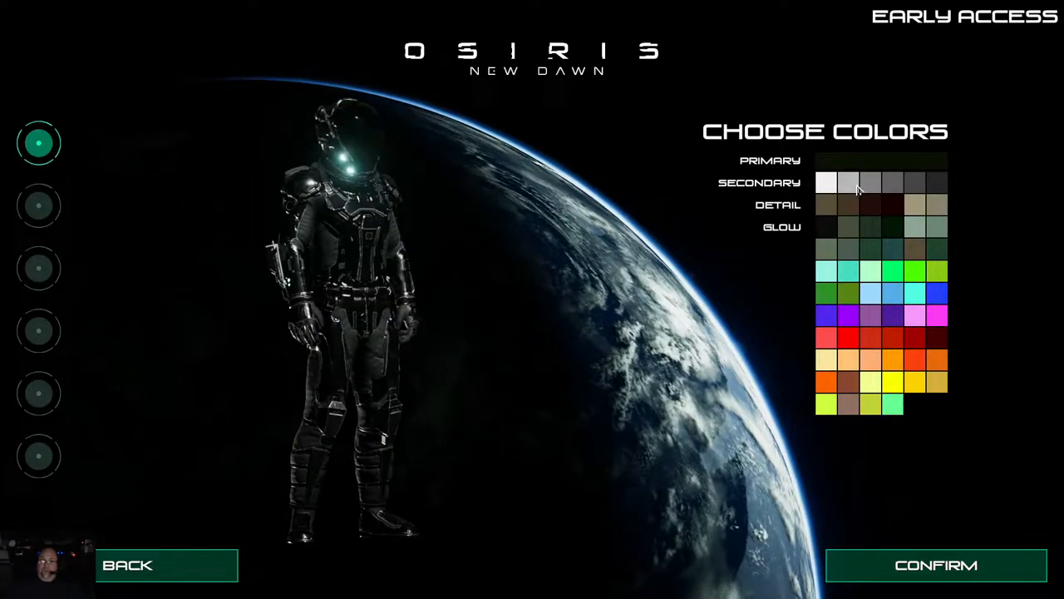
left_click(831, 182)
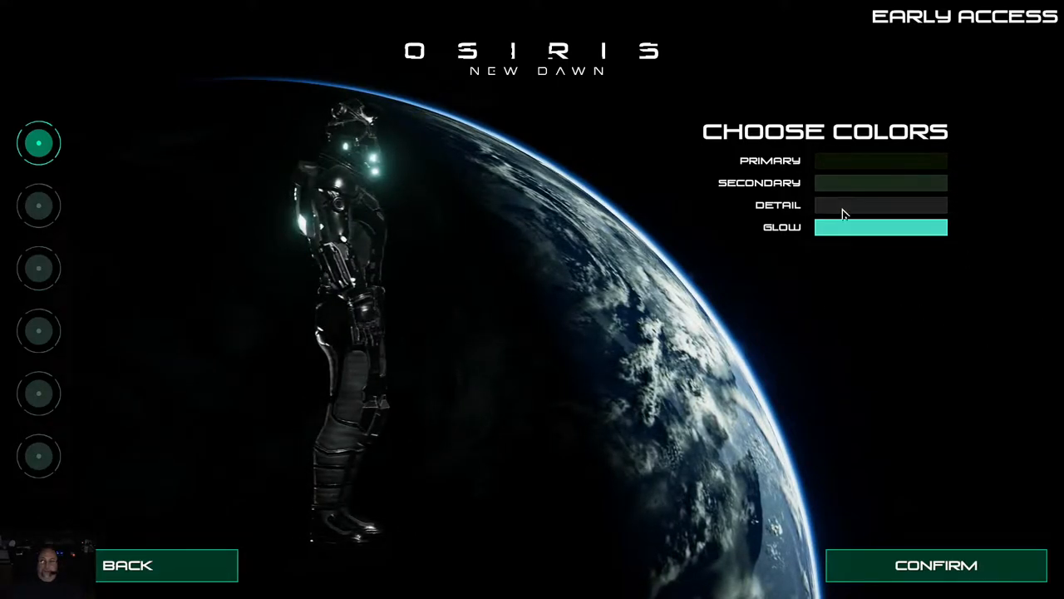
Step: Set the suit's detail and glow colours to bright green
left_click(880, 226)
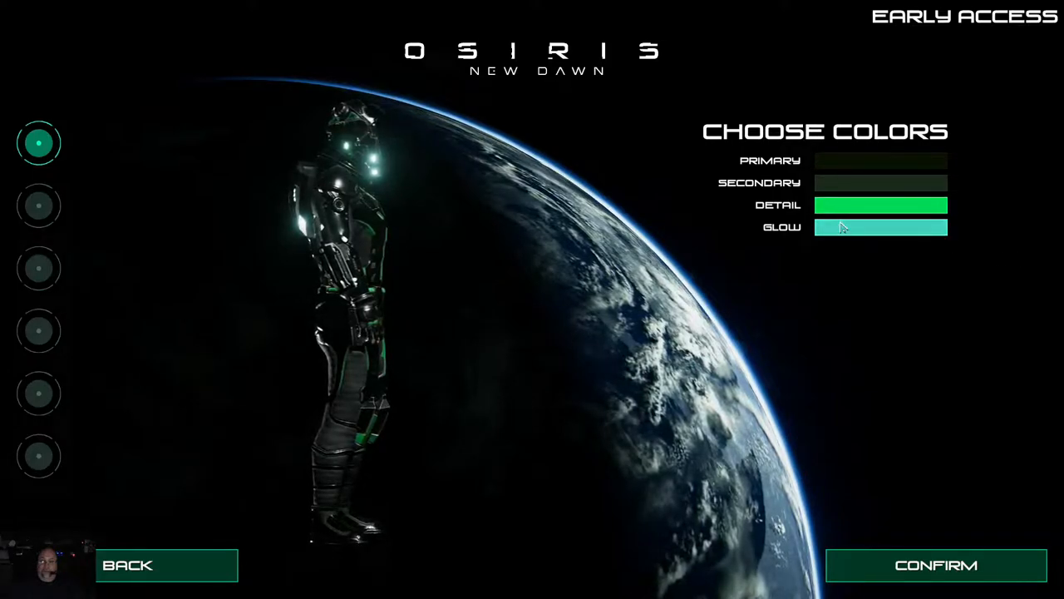
left_click(881, 226)
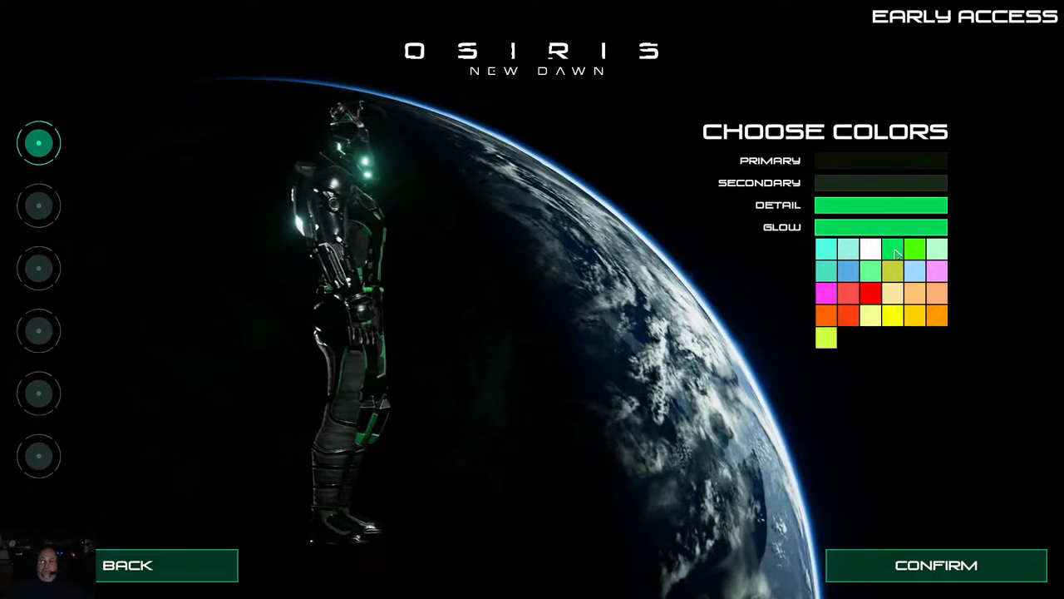
left_click(894, 247)
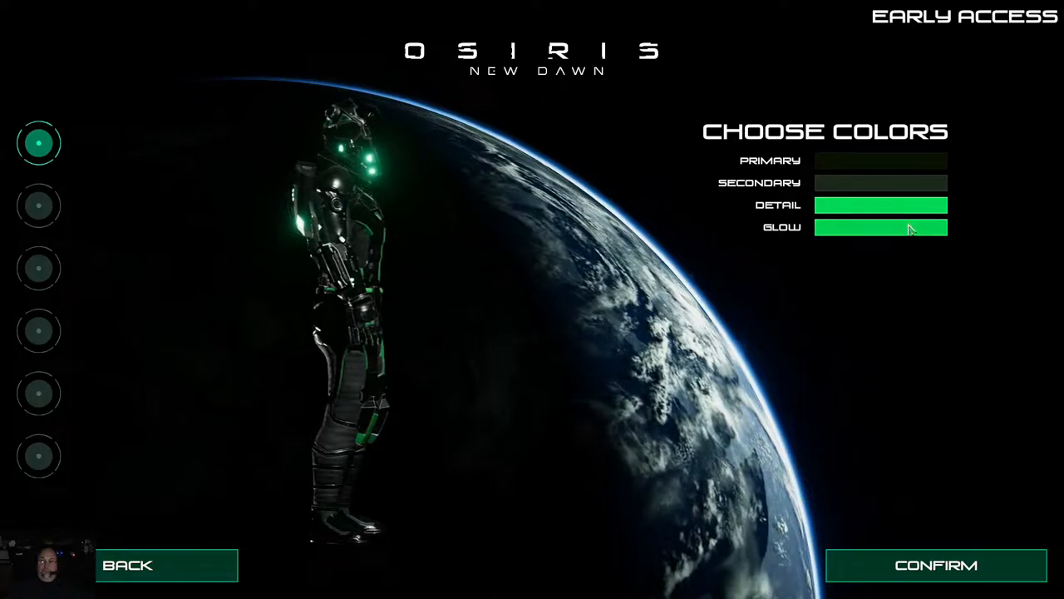
left_click(880, 226)
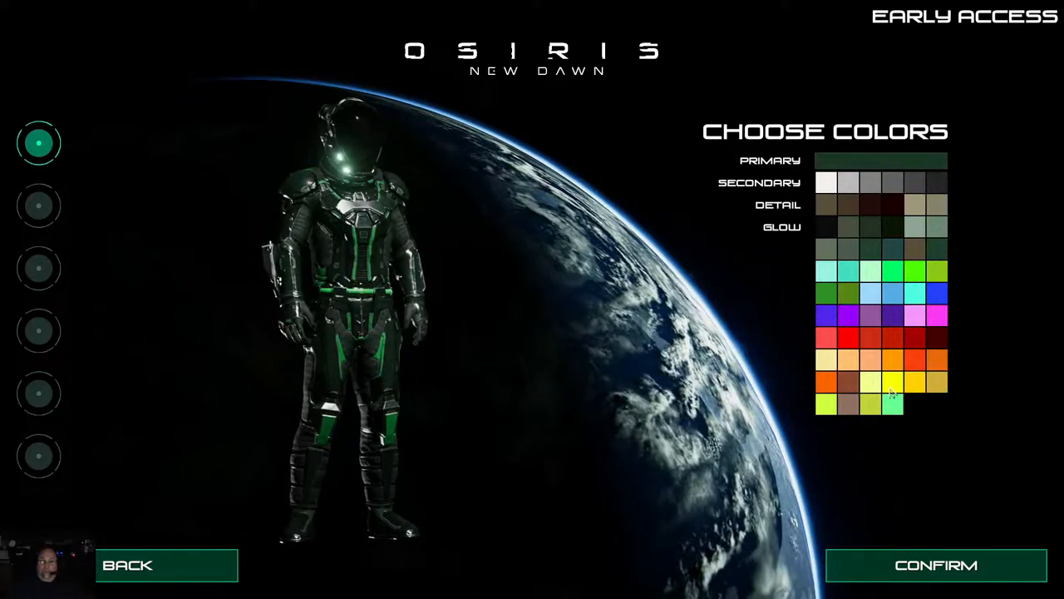
Step: Increase the avatar's height, add two points to Speed, and accept the skill points
left_click(39, 204)
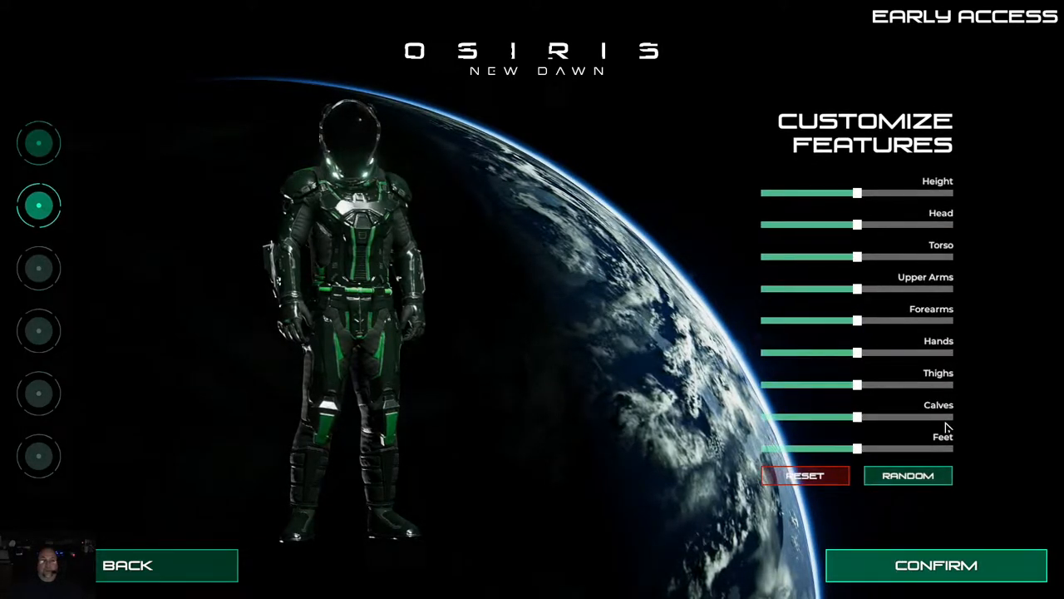
left_click_drag(857, 193, 911, 193)
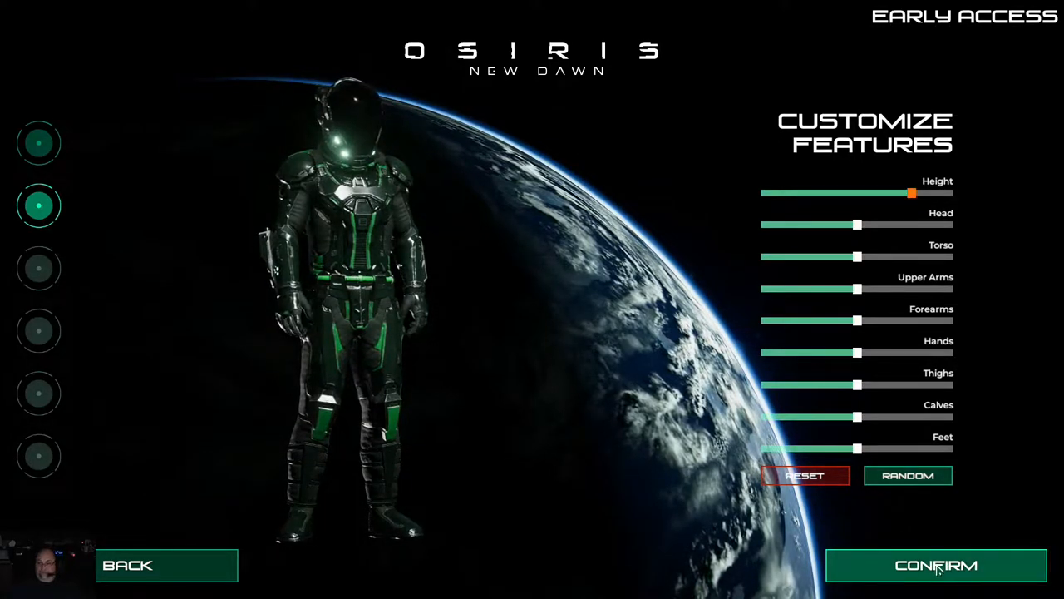
left_click(935, 565)
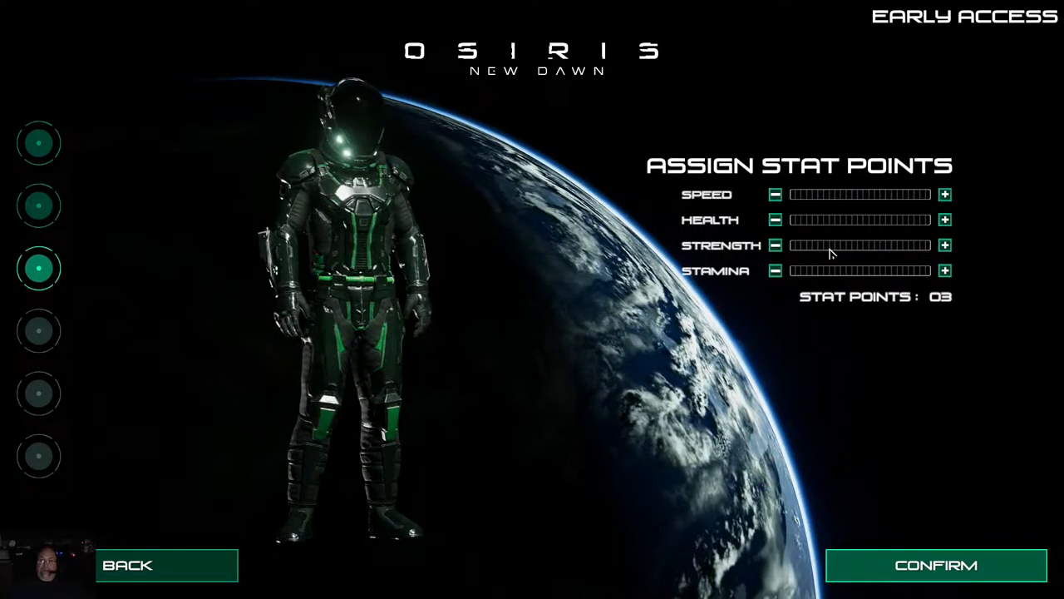
left_click(944, 195)
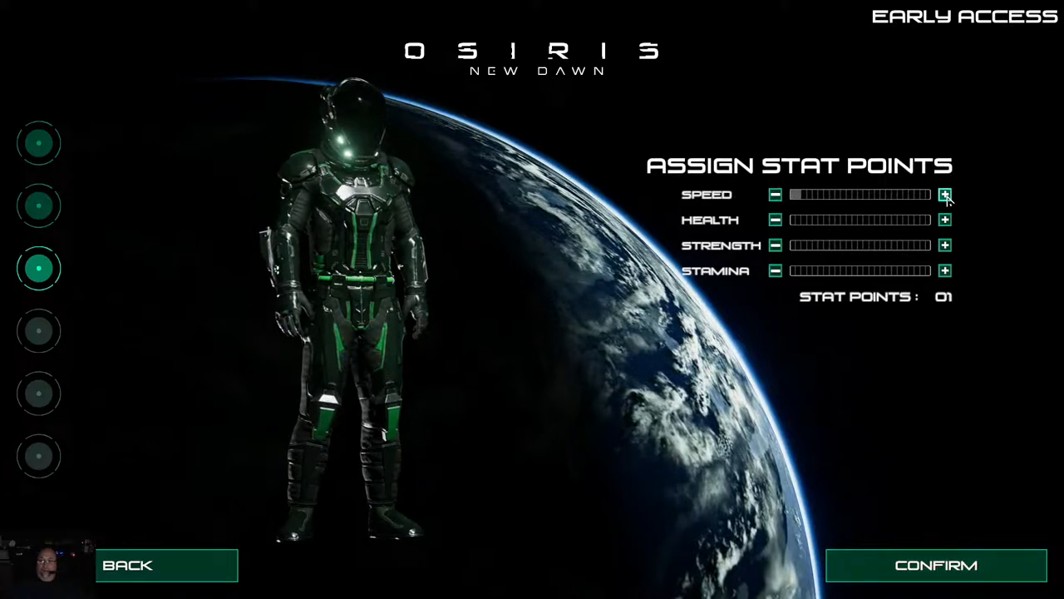
left_click(946, 194)
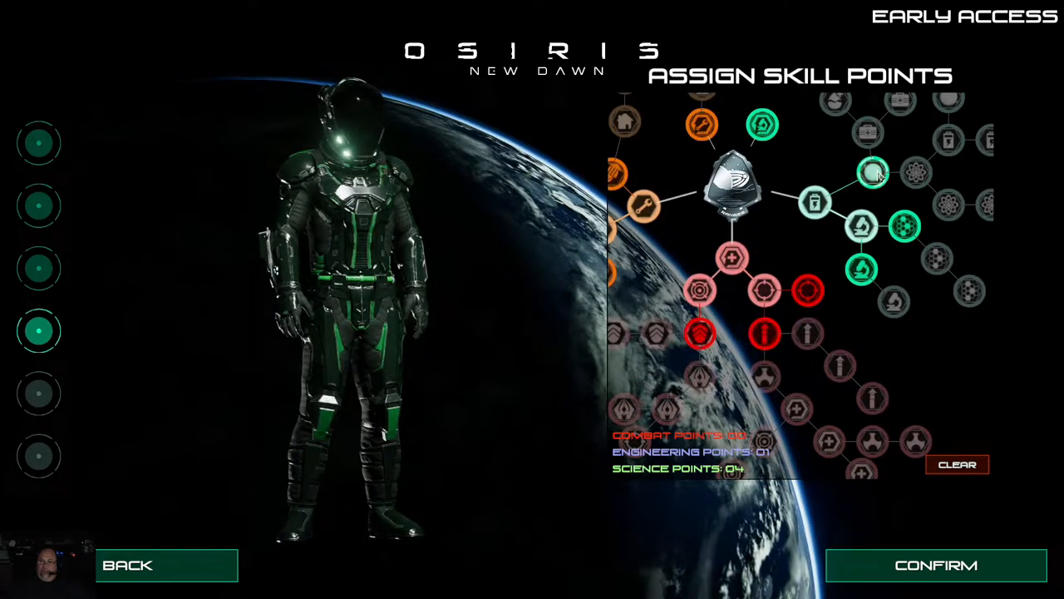
left_click(869, 133)
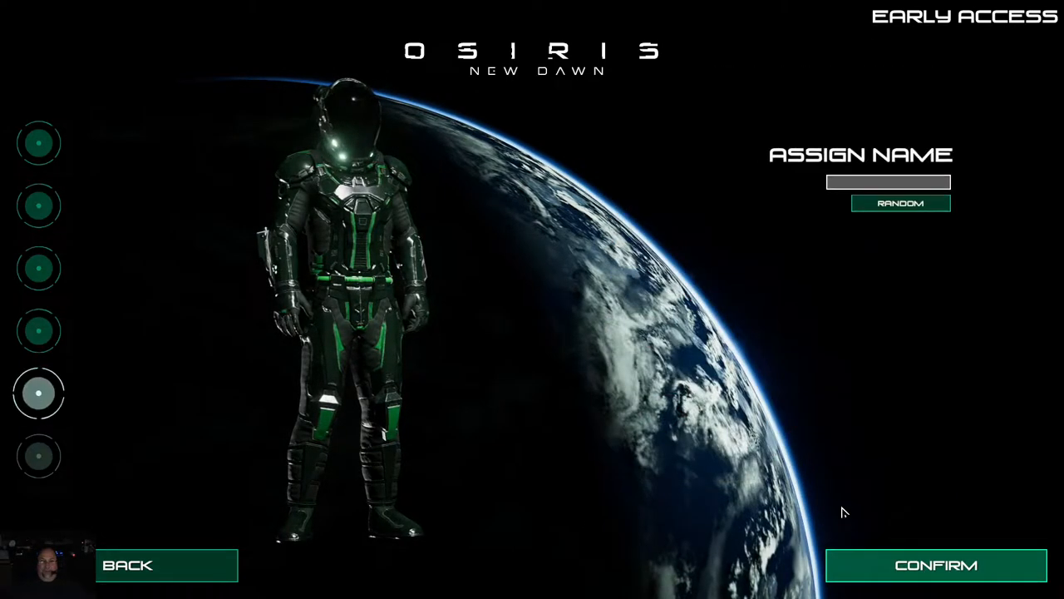
Step: Name the avatar 'Grey' and confirm to finish creating it
left_click(39, 394)
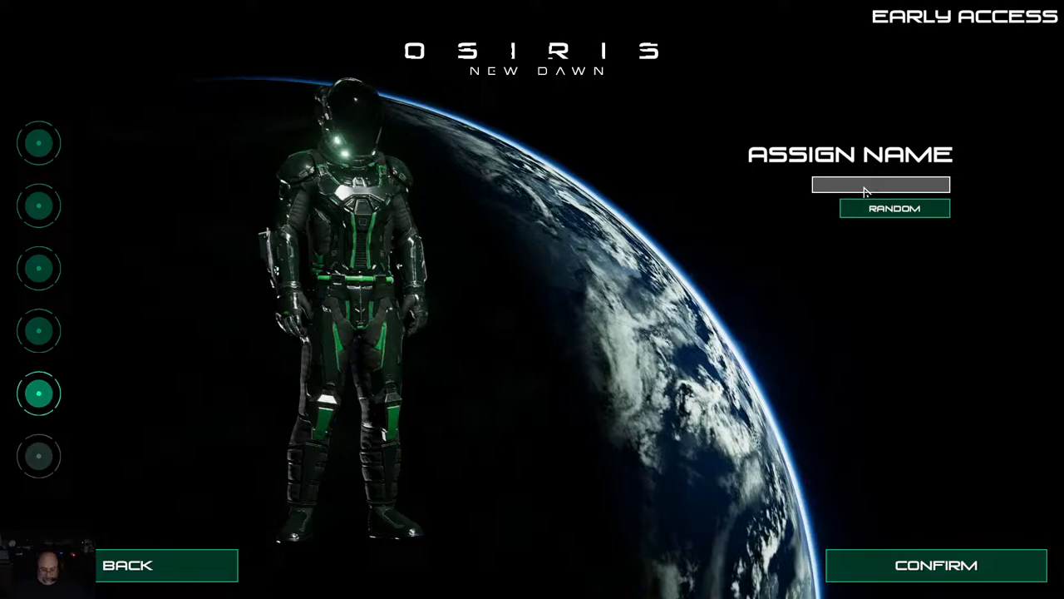
type("Grey")
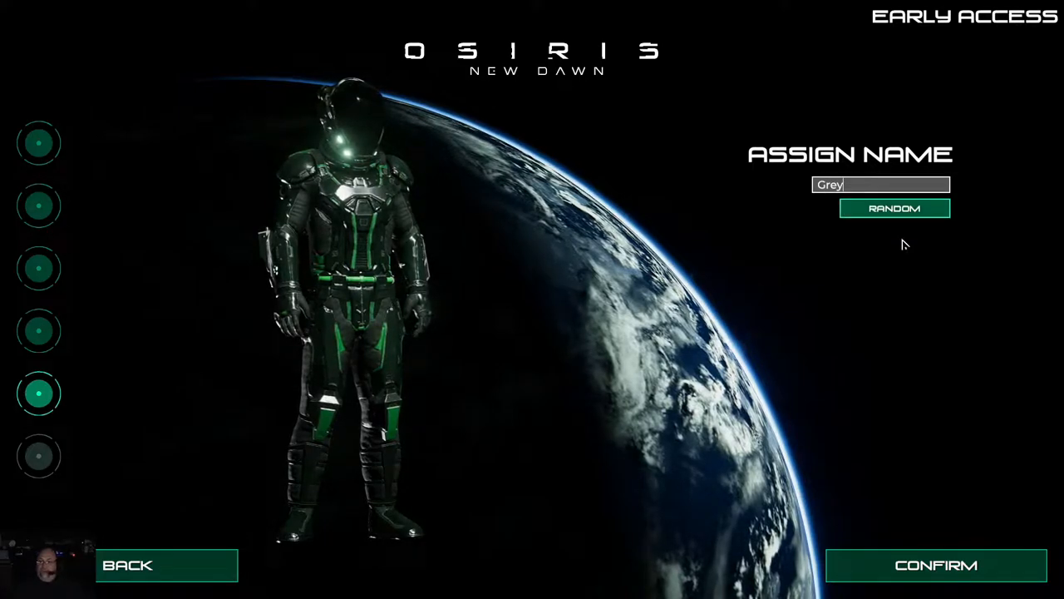
left_click(936, 565)
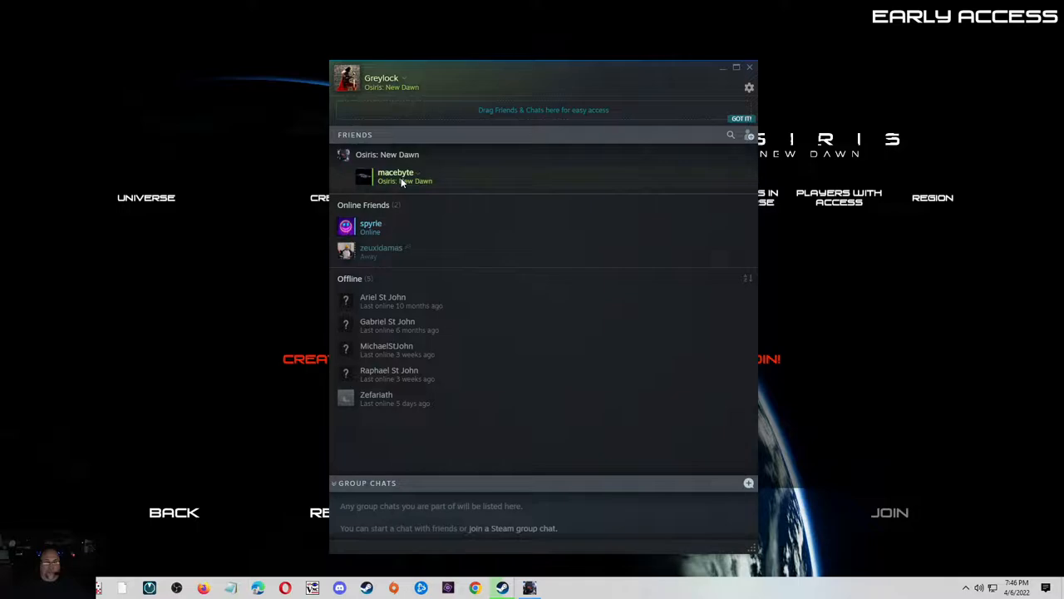
Step: Open the Steam context menu for the friend currently playing Osiris
right_click(396, 175)
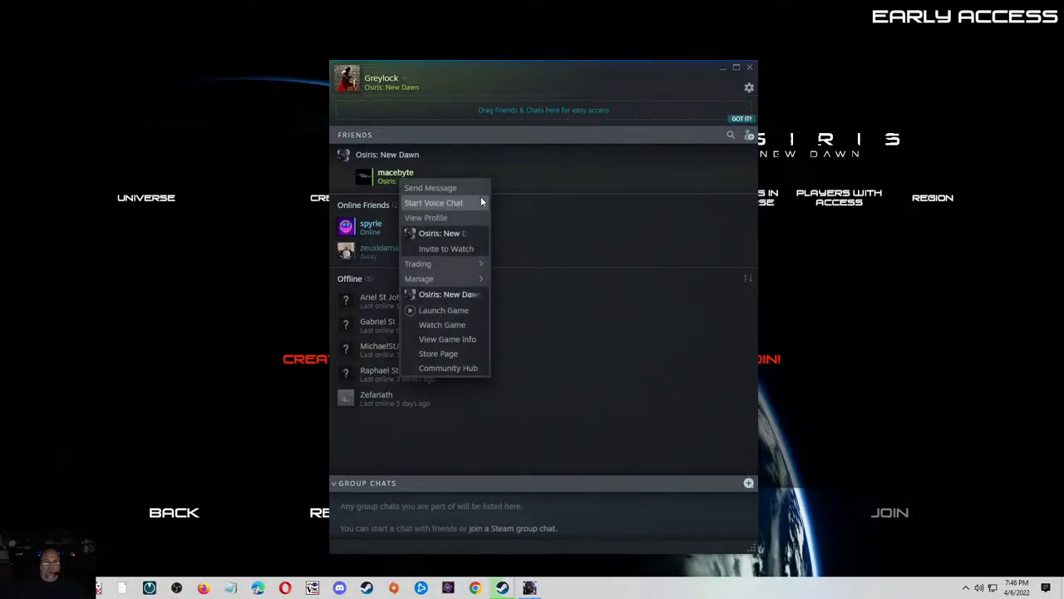
mouse_move(445, 249)
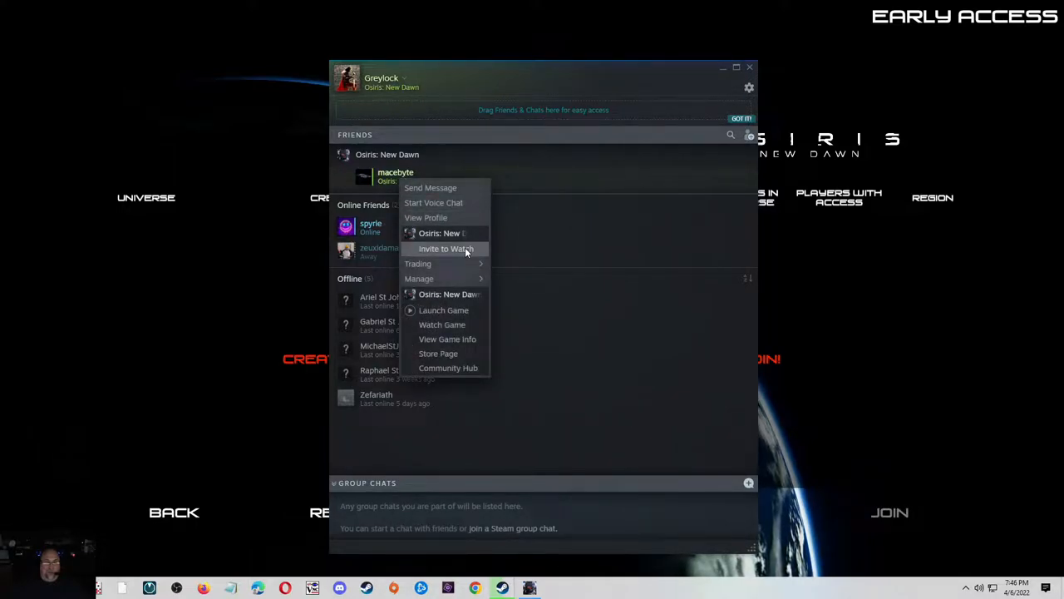
mouse_move(448, 339)
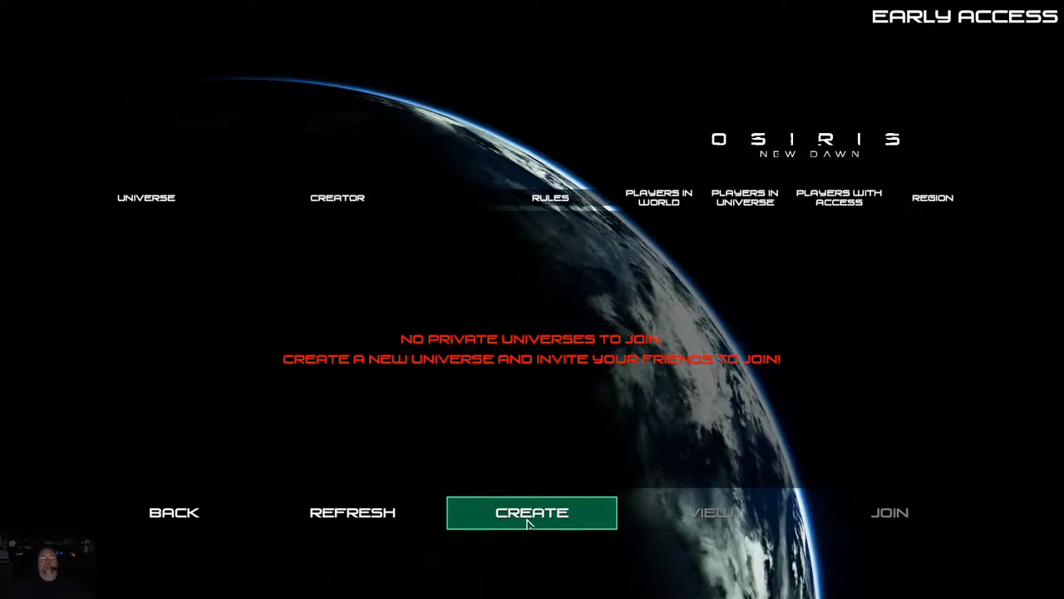
Step: Create a private universe and join the OSIRIS universe
left_click(531, 512)
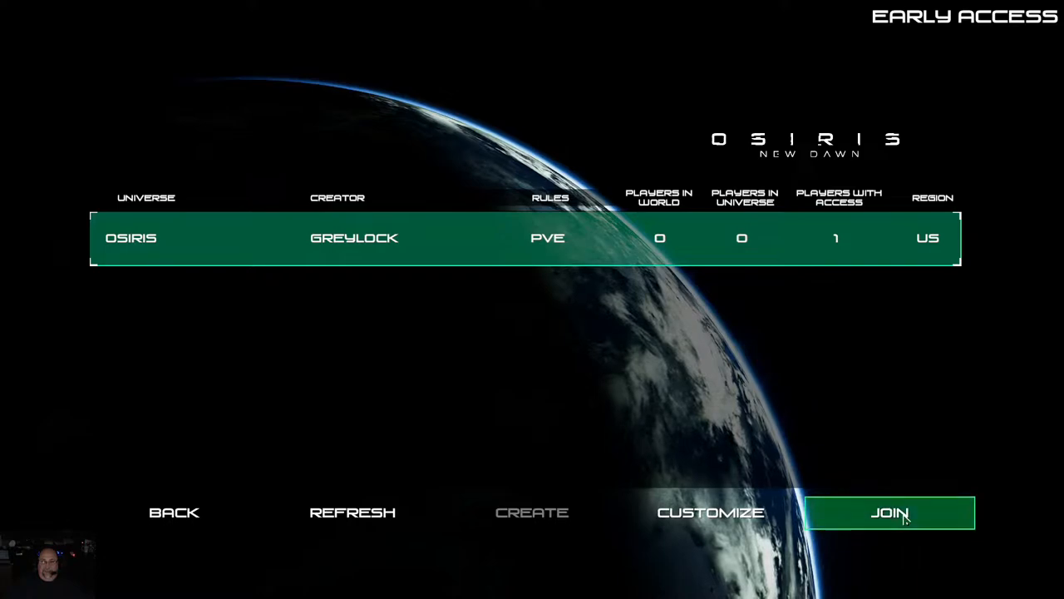
left_click(889, 512)
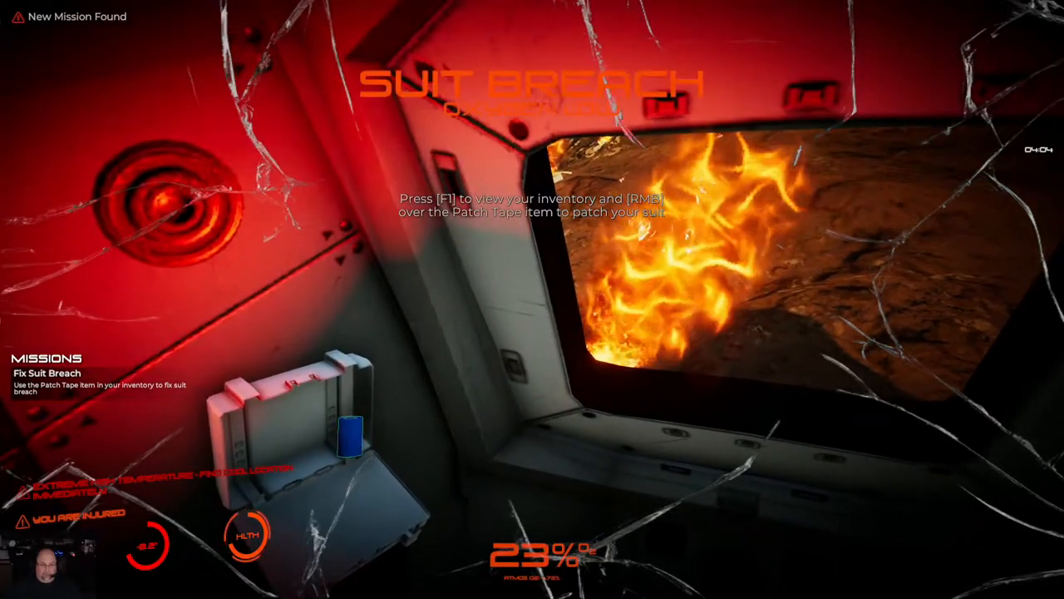
Step: Equip Patch Tape in slot 3, patch the suit breach, and pause the game
key("f1")
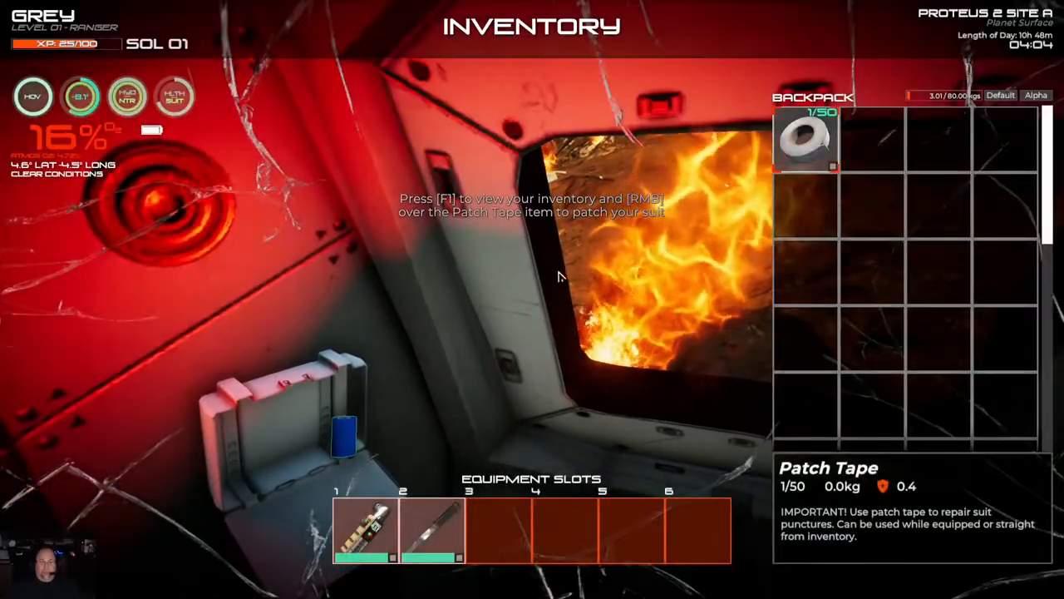
left_click_drag(806, 138, 513, 413)
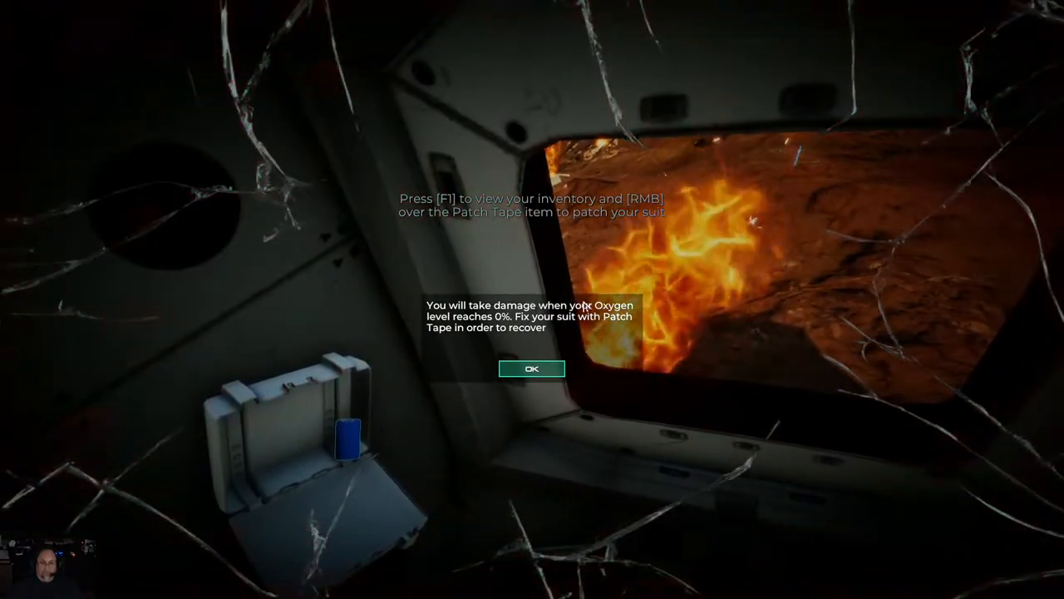
left_click(532, 369)
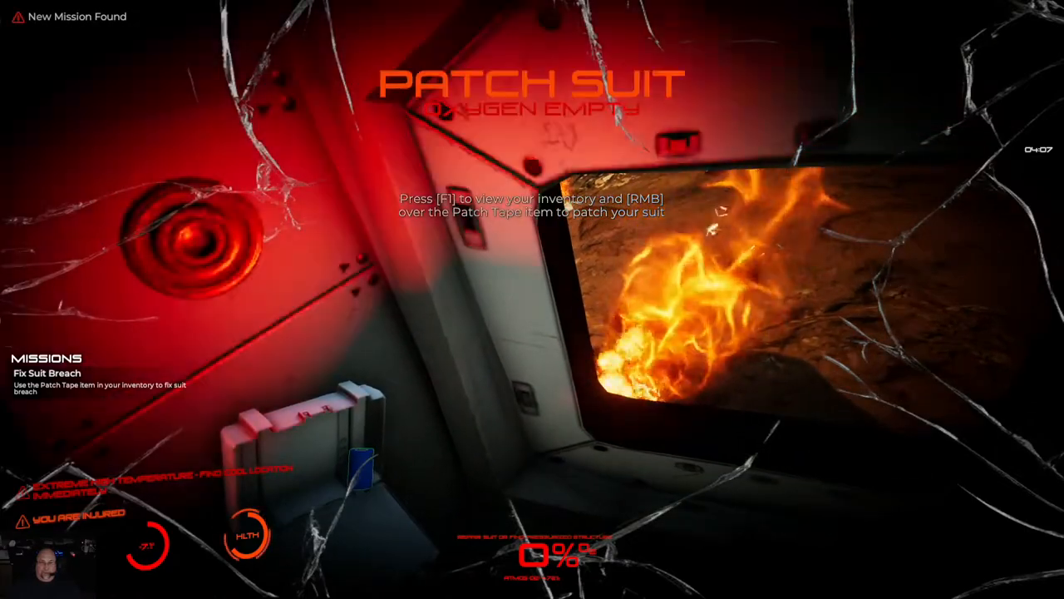
key("f1")
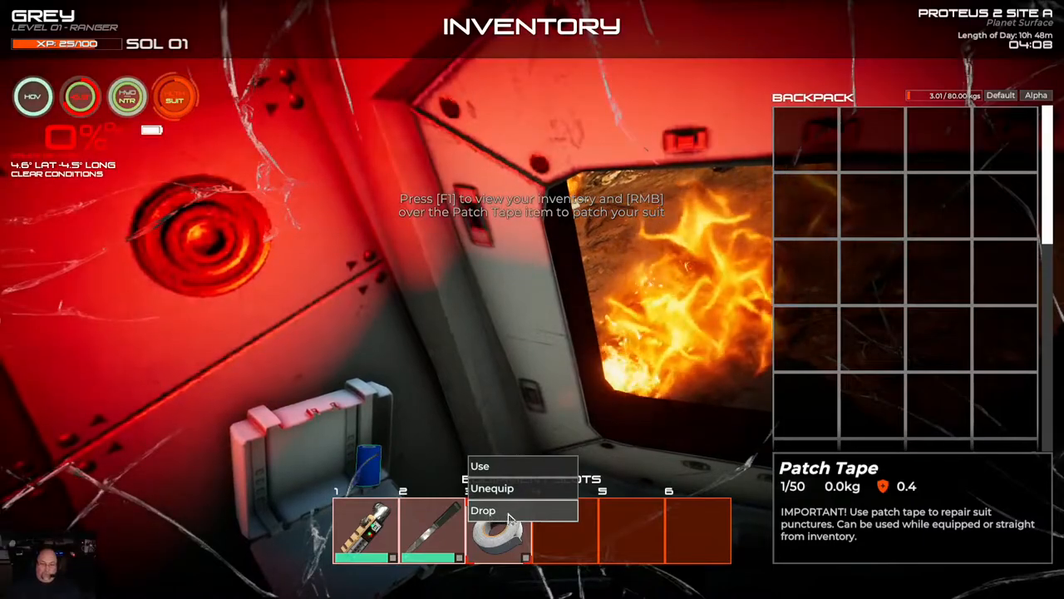
left_click(484, 510)
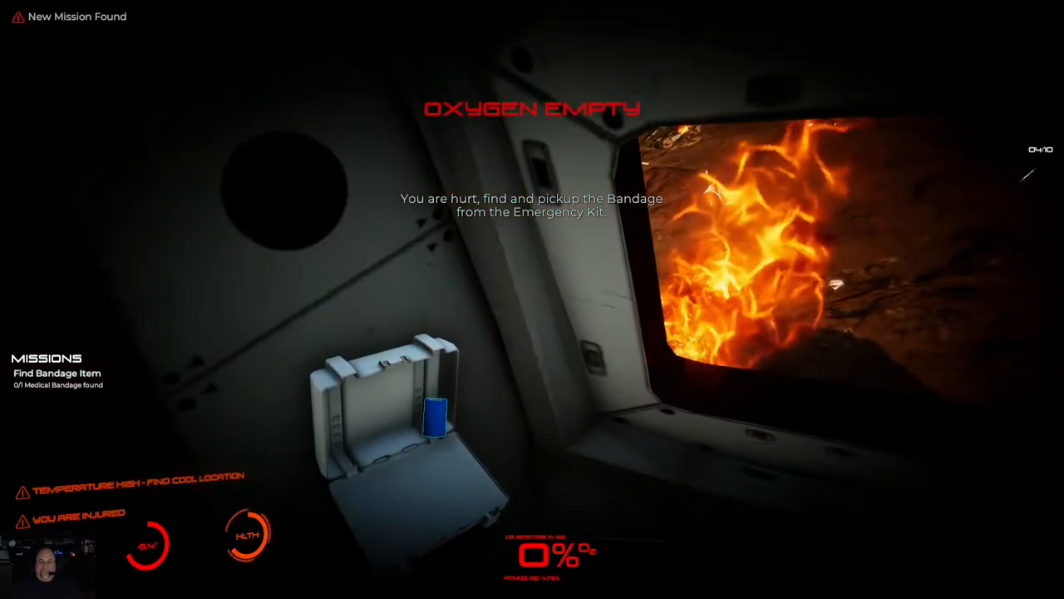
key("Escape")
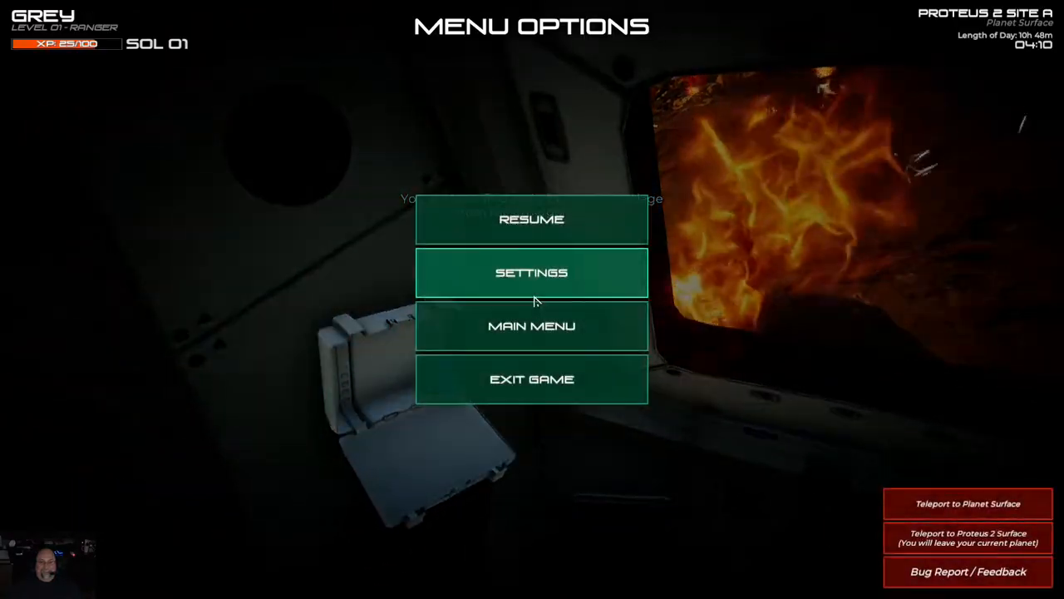
mouse_move(532, 379)
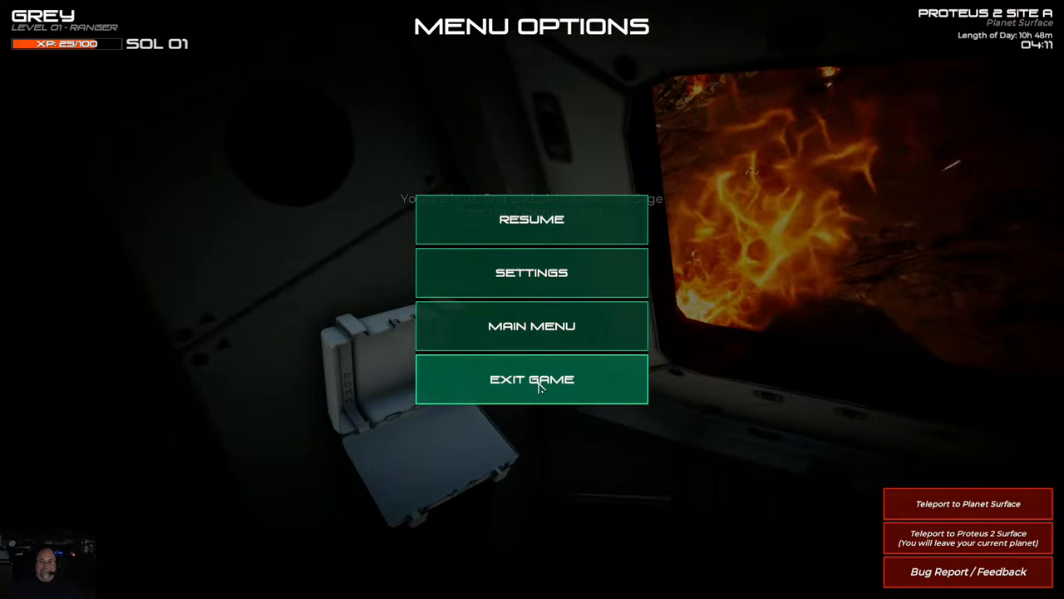
Step: Quit the tutorial to the main menu and open Multiplayer's Private Universe screen
left_click(532, 325)
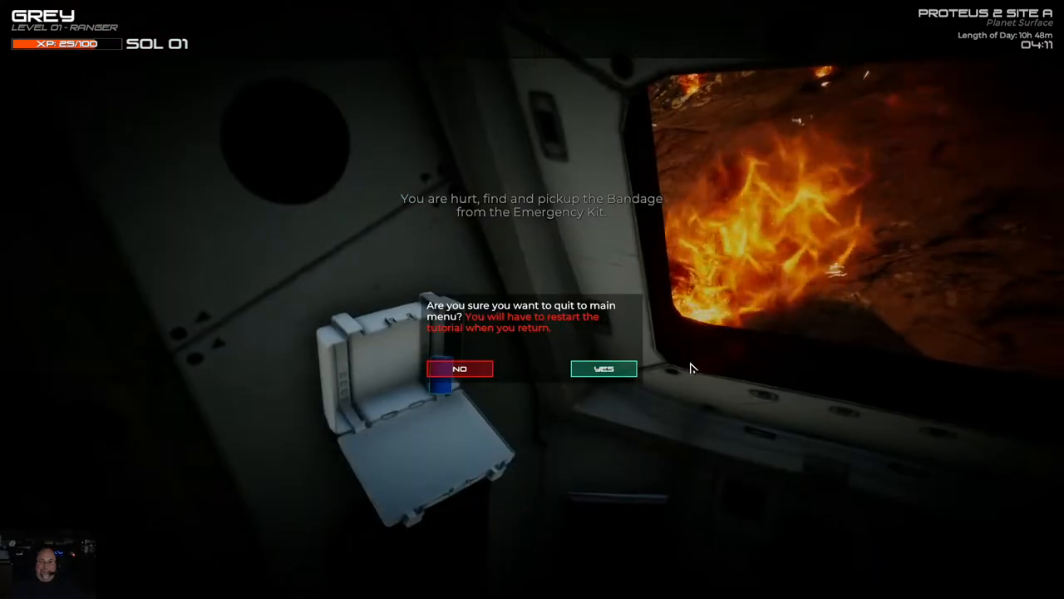
left_click(603, 369)
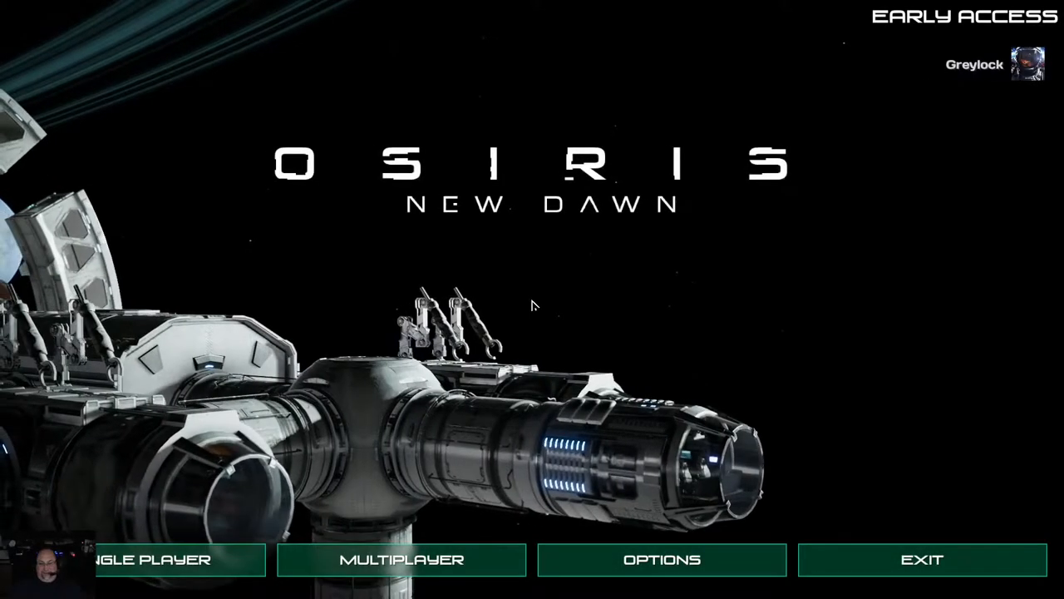
left_click(401, 559)
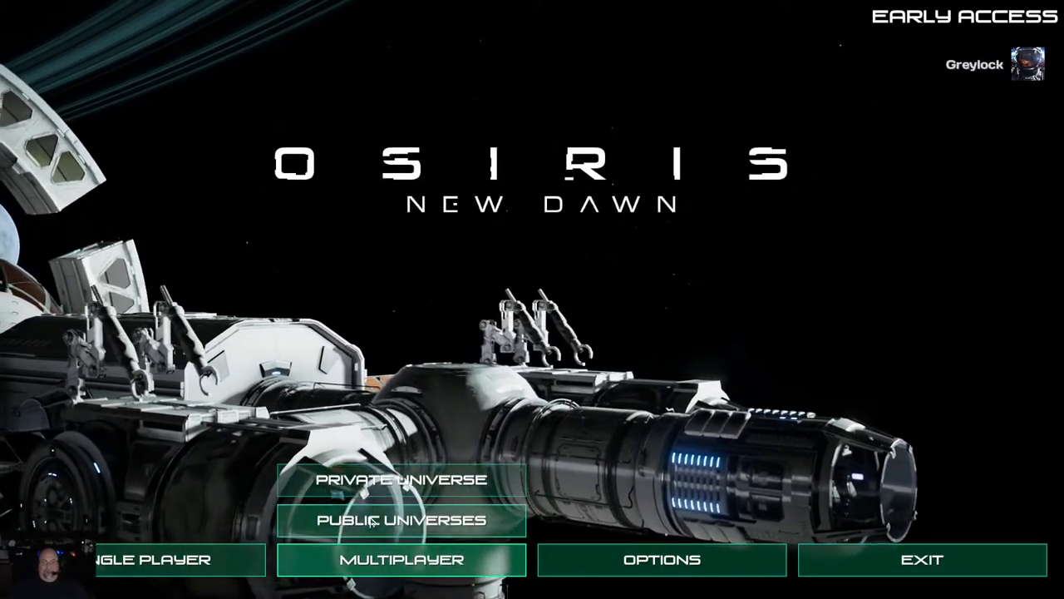
left_click(400, 479)
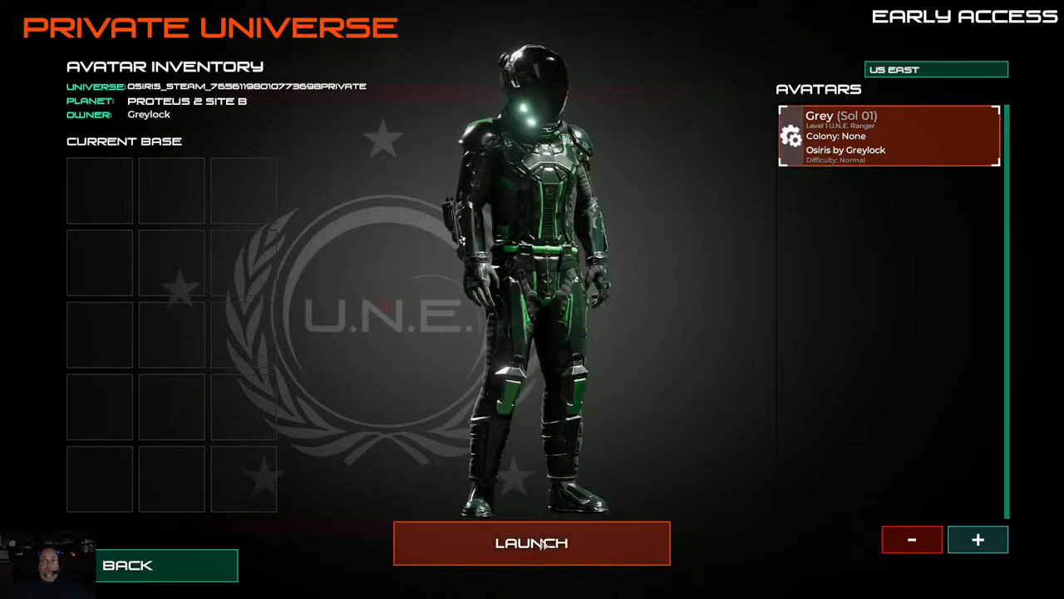
Step: Launch the private universe with the existing avatar Grey
left_click(532, 543)
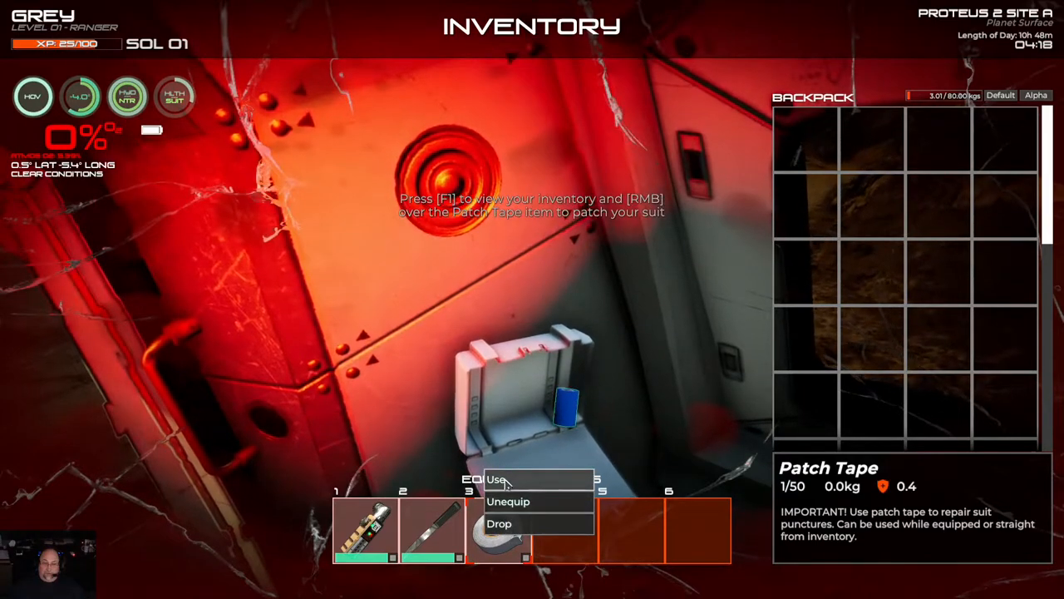
Step: Use the Patch Tape on the suit, then exit to the main menu
left_click(497, 479)
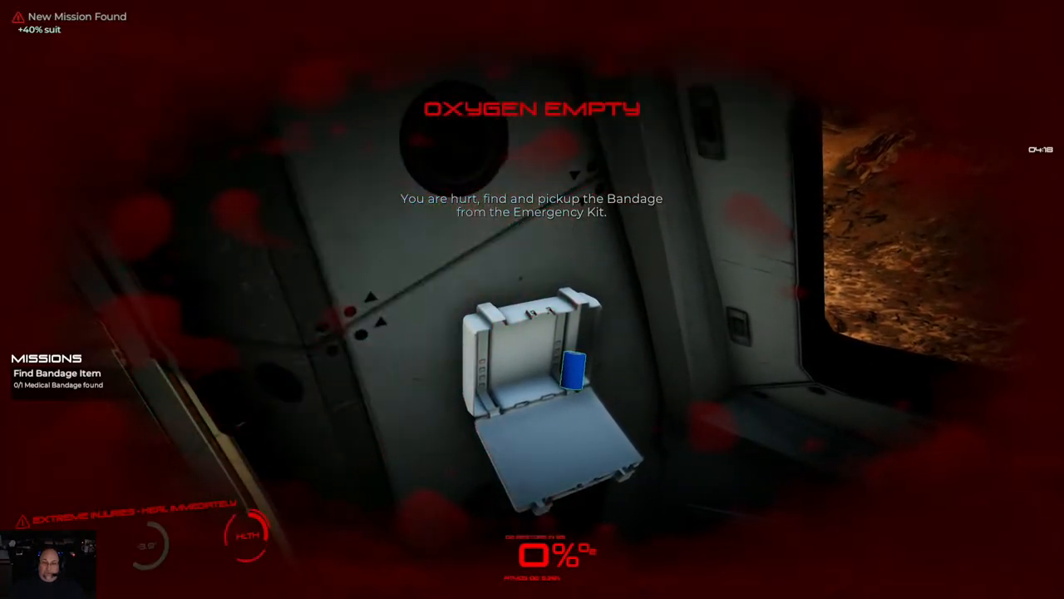
key("Escape")
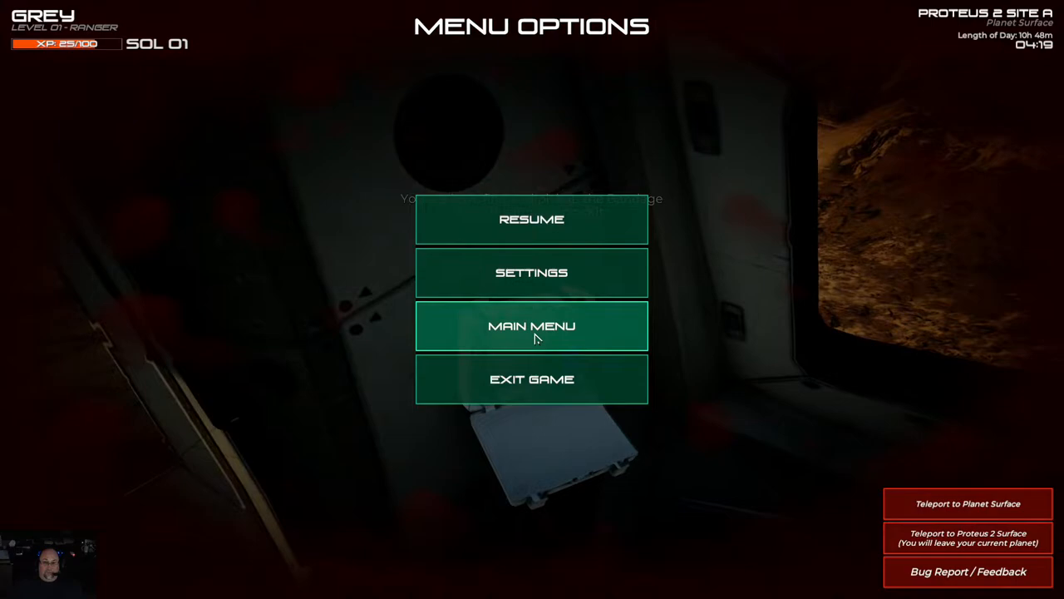
left_click(531, 325)
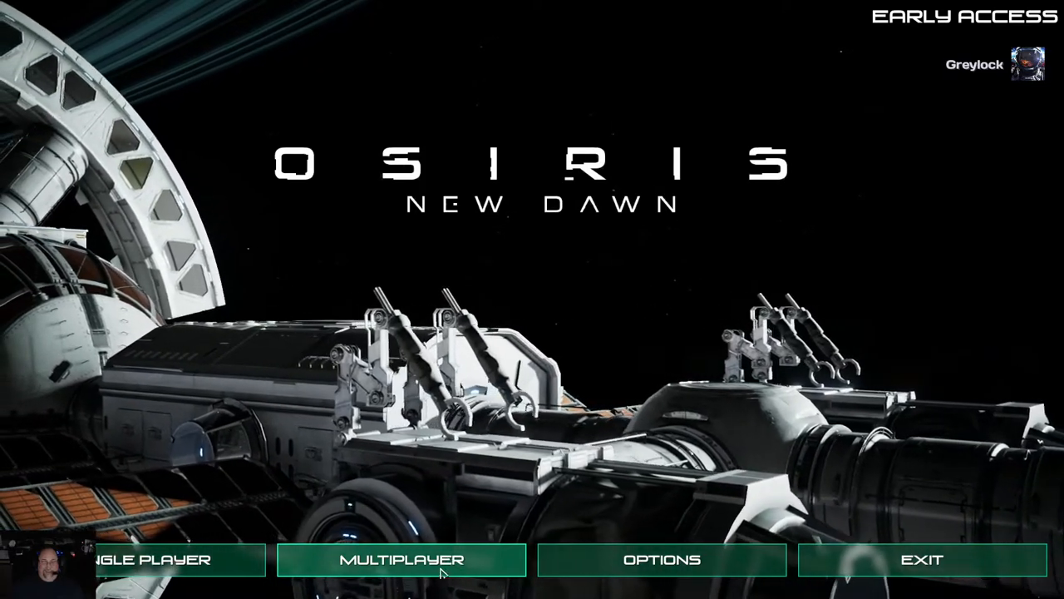
Step: Open Multiplayer > Private Universe and delete the Grey avatar, confirming with Yes
left_click(402, 559)
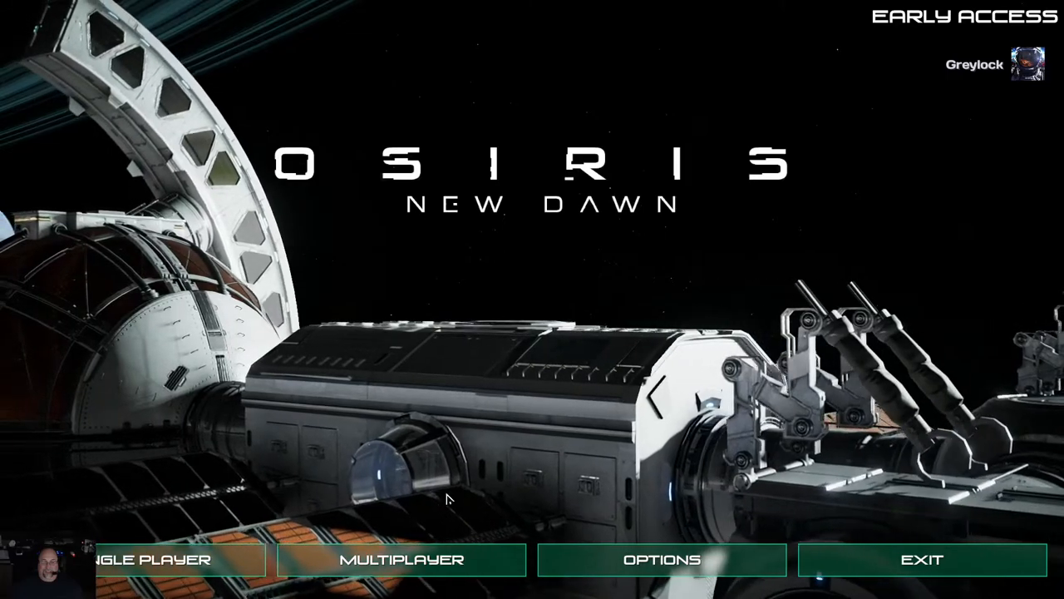
left_click(149, 558)
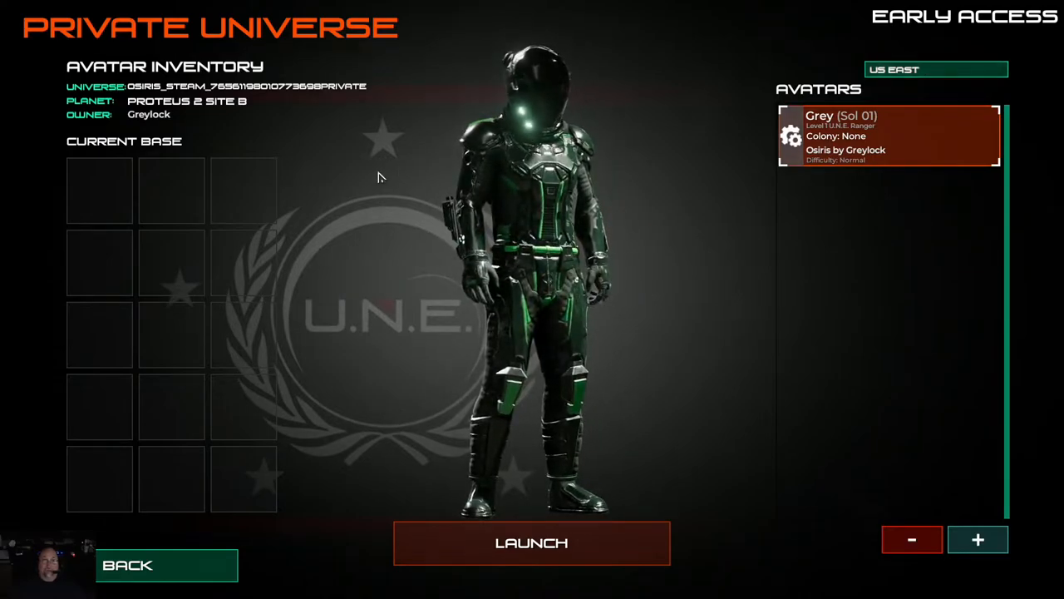
left_click(912, 540)
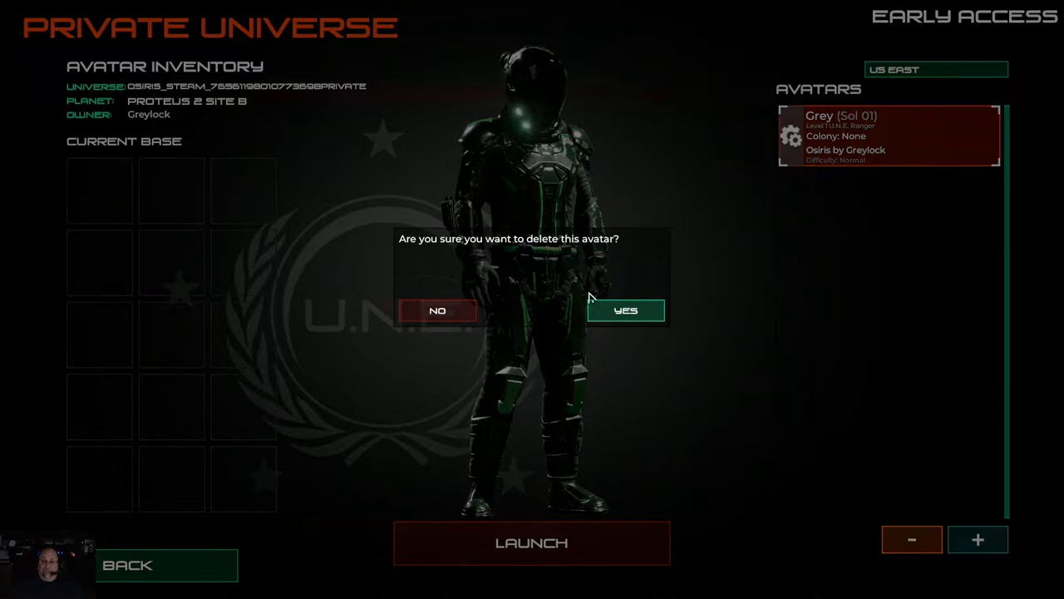
left_click(625, 309)
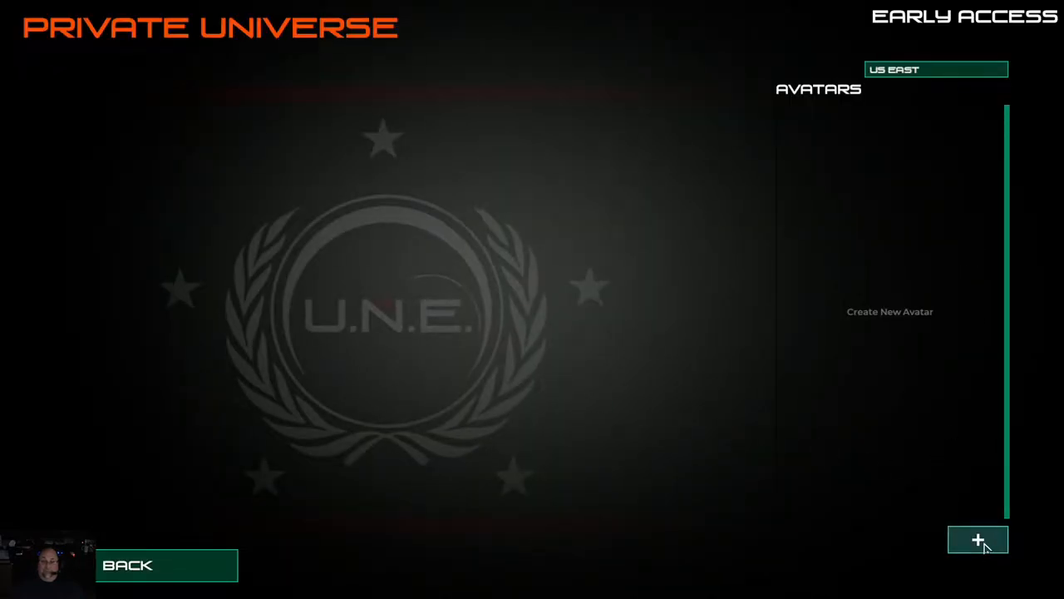
Step: Create a Ranger avatar with default suit colours and stats, dismissing the missing-name warning
left_click(978, 540)
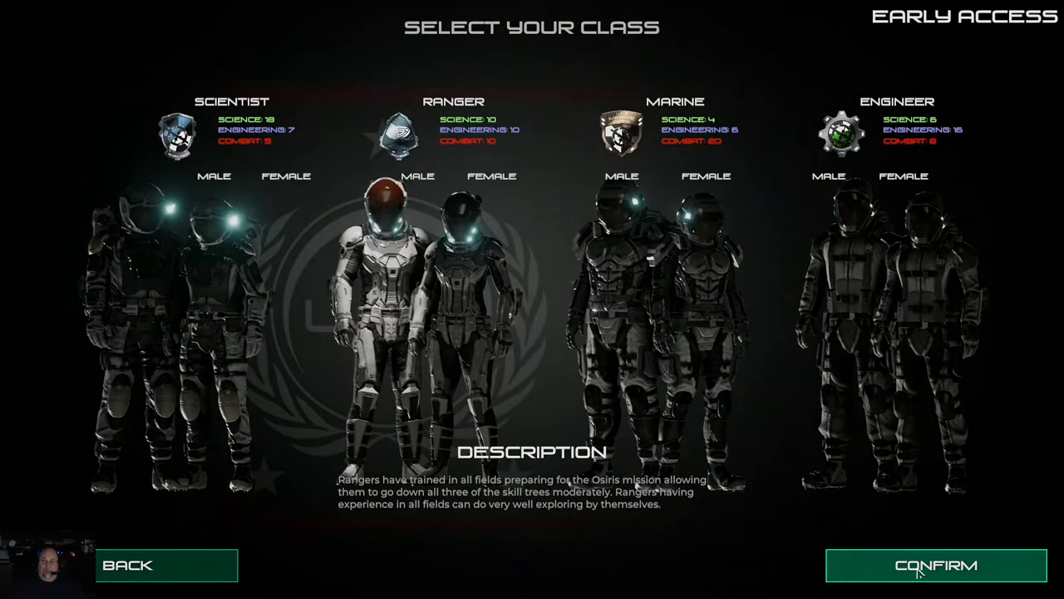
left_click(936, 565)
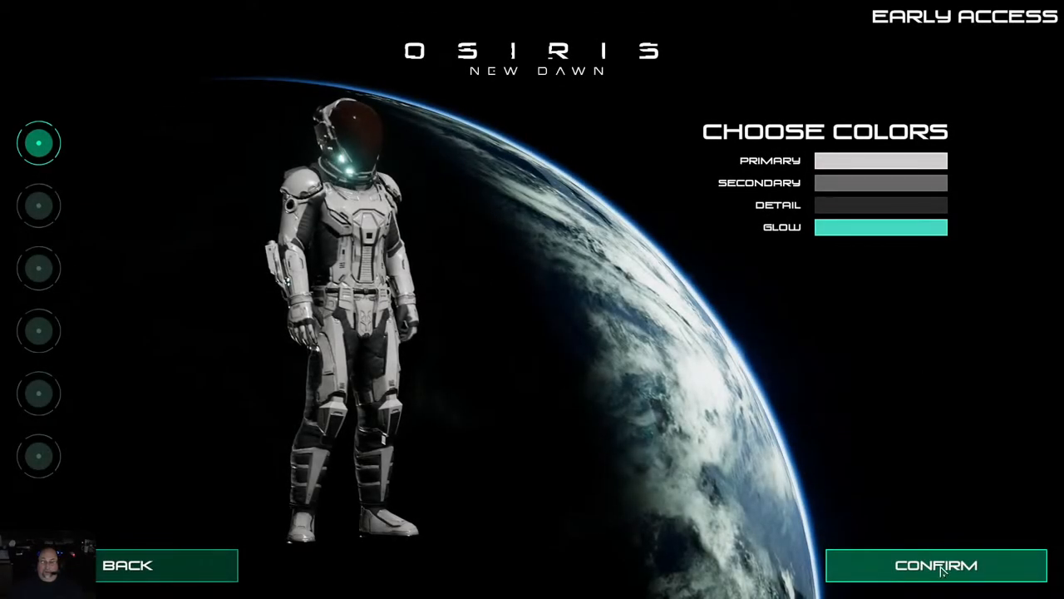
left_click(935, 565)
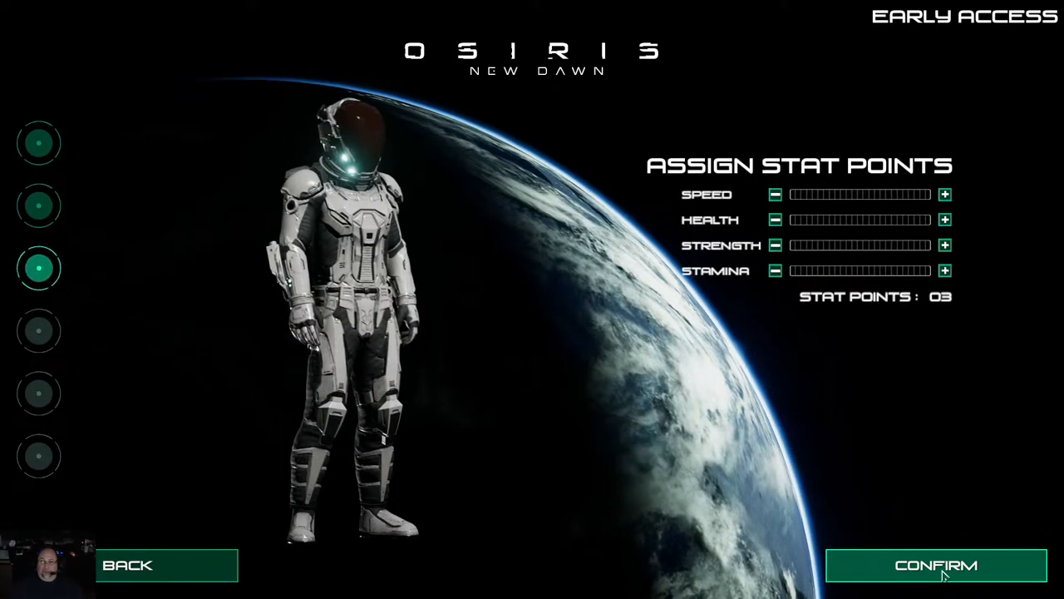
left_click(935, 564)
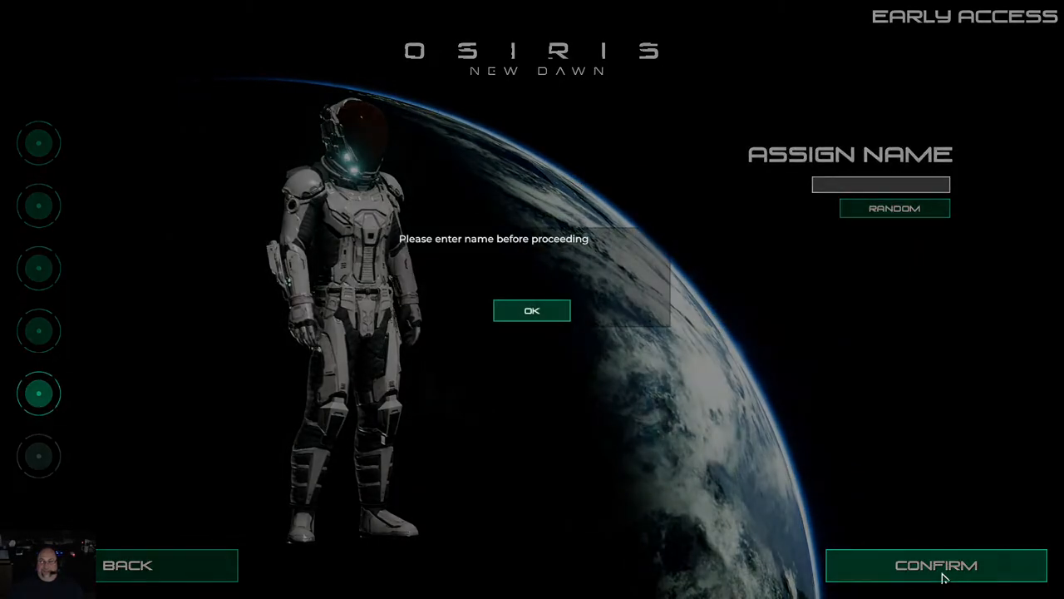
left_click(531, 310)
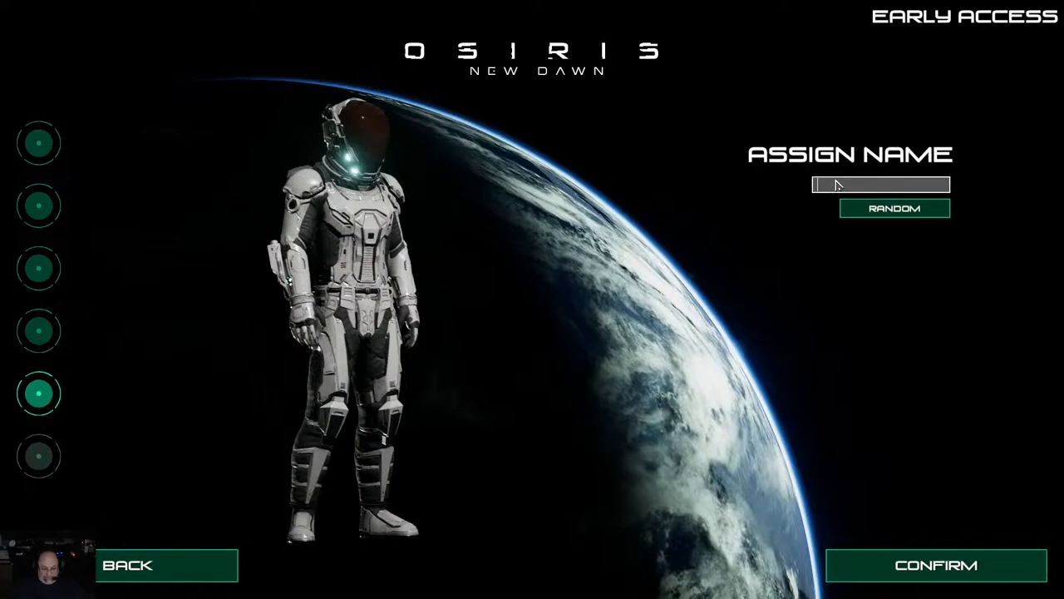
left_click(935, 564)
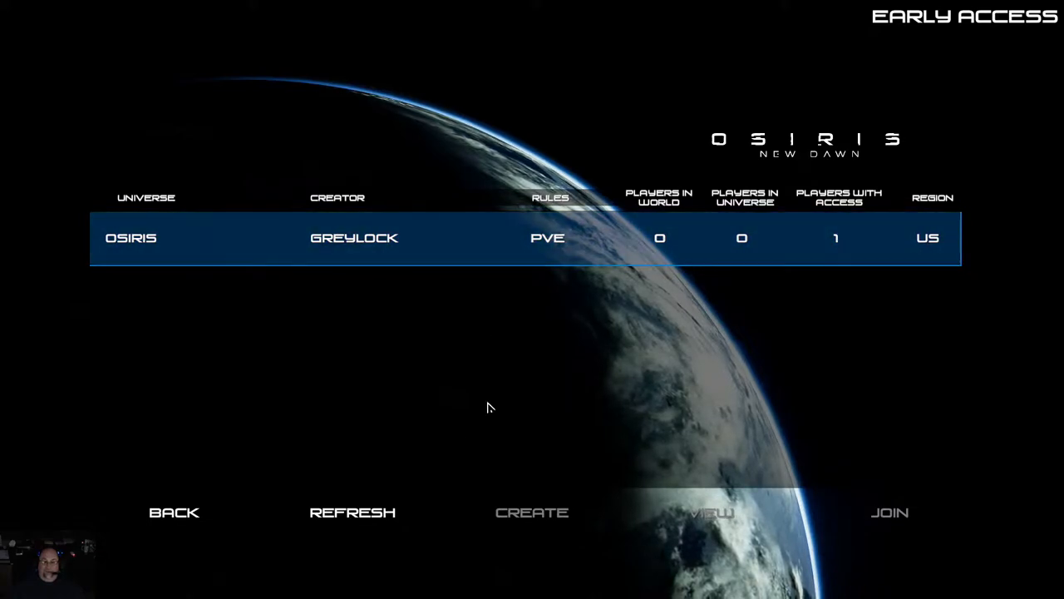
Step: Refresh the private universe list repeatedly and select the OSIRIS universe entry
left_click(353, 512)
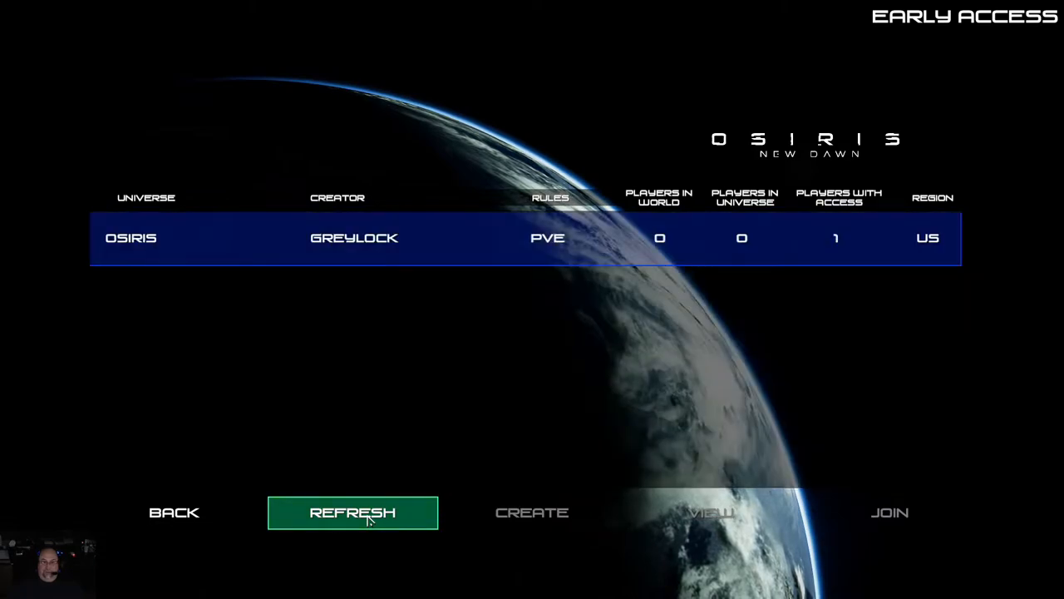
left_click(352, 512)
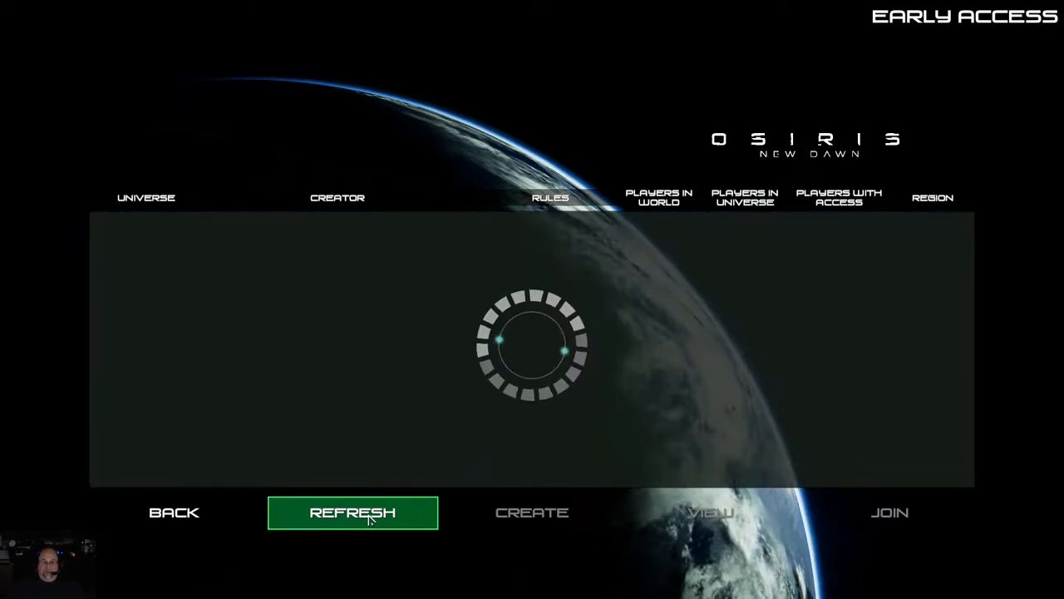
left_click(352, 513)
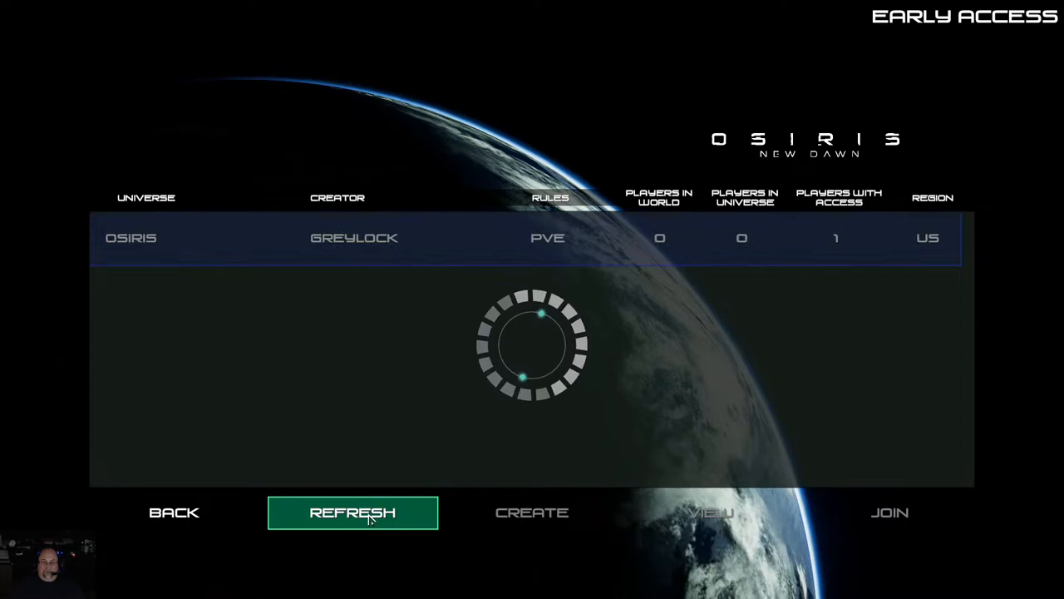
left_click(352, 512)
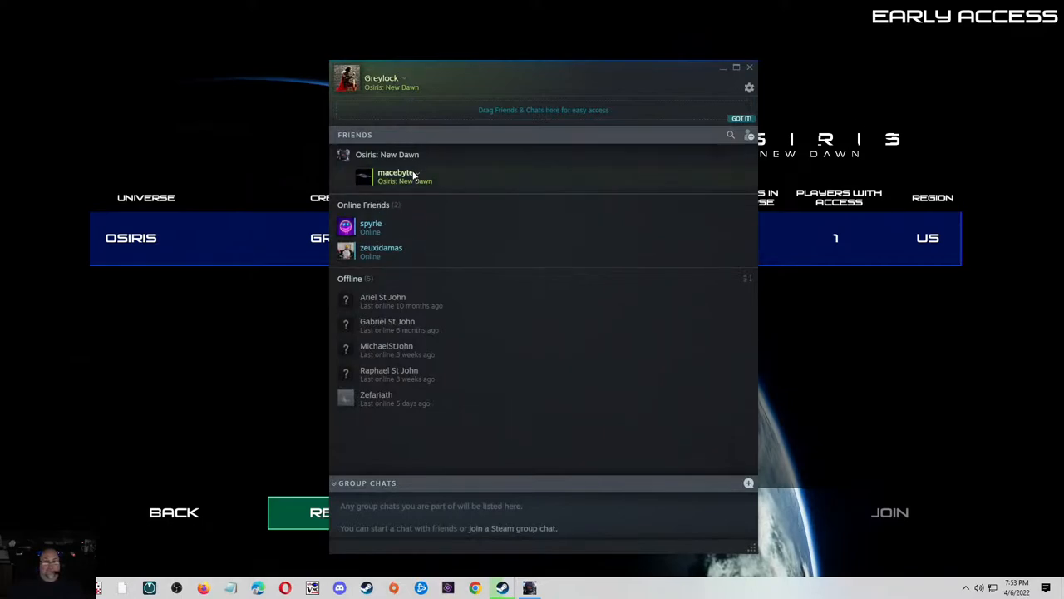
mouse_move(399, 177)
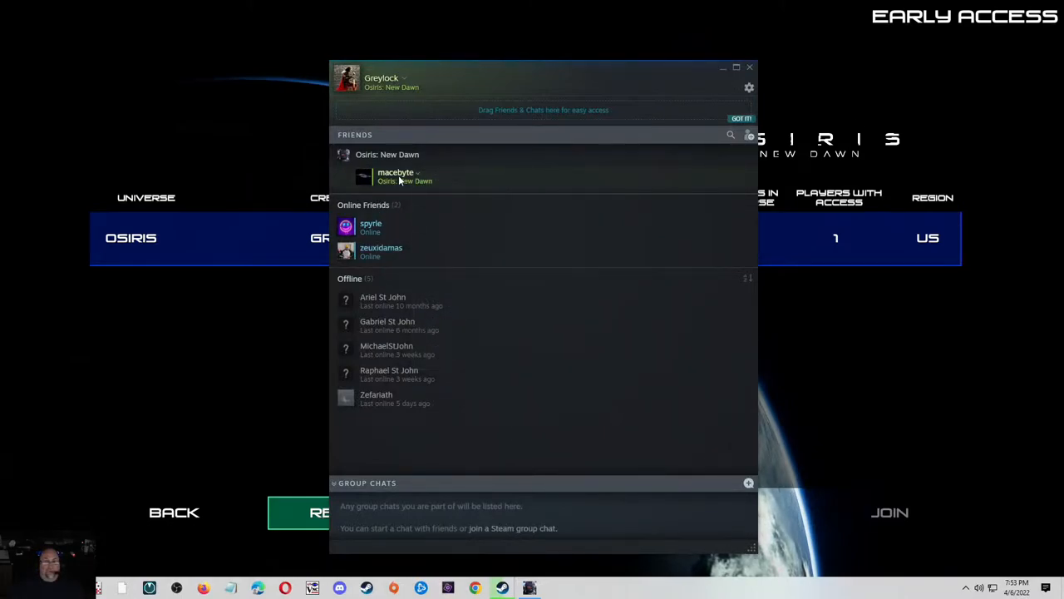
Step: Open the context menu for the friend playing Osiris in Steam's friends list
right_click(396, 176)
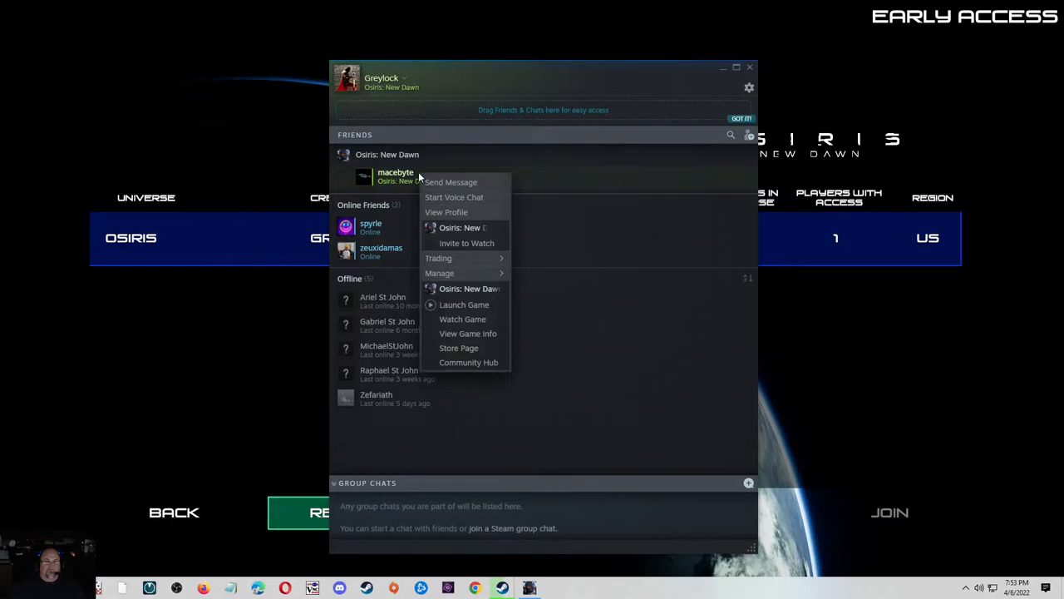
mouse_move(458, 347)
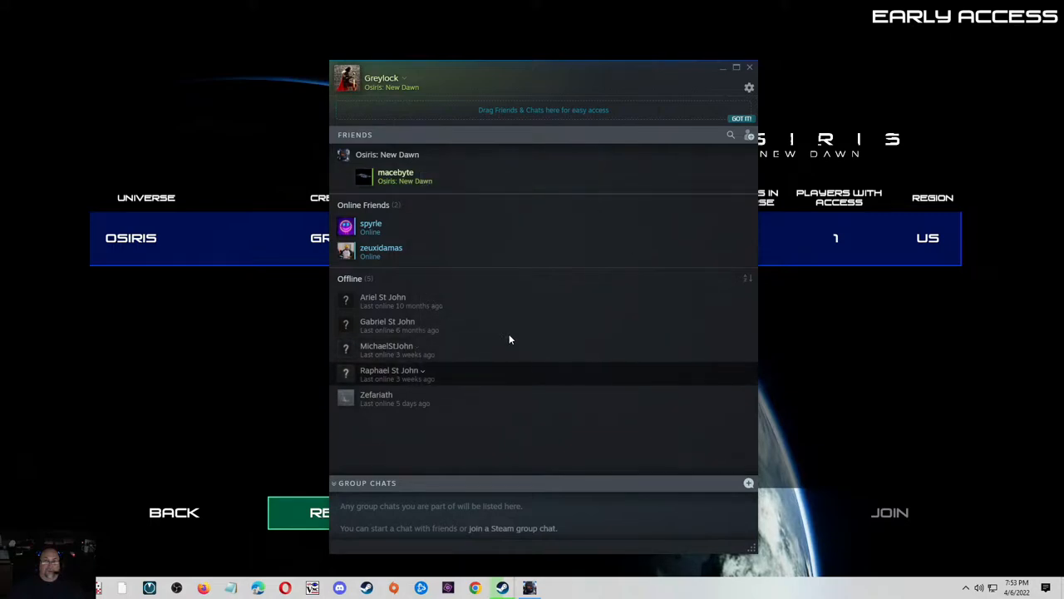
mouse_move(688, 70)
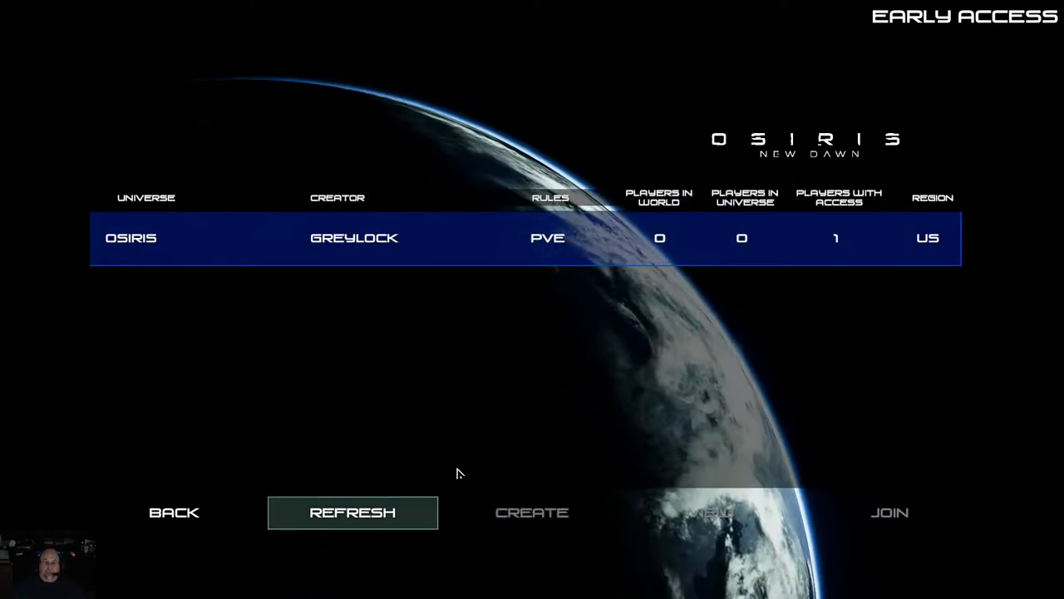
left_click(352, 512)
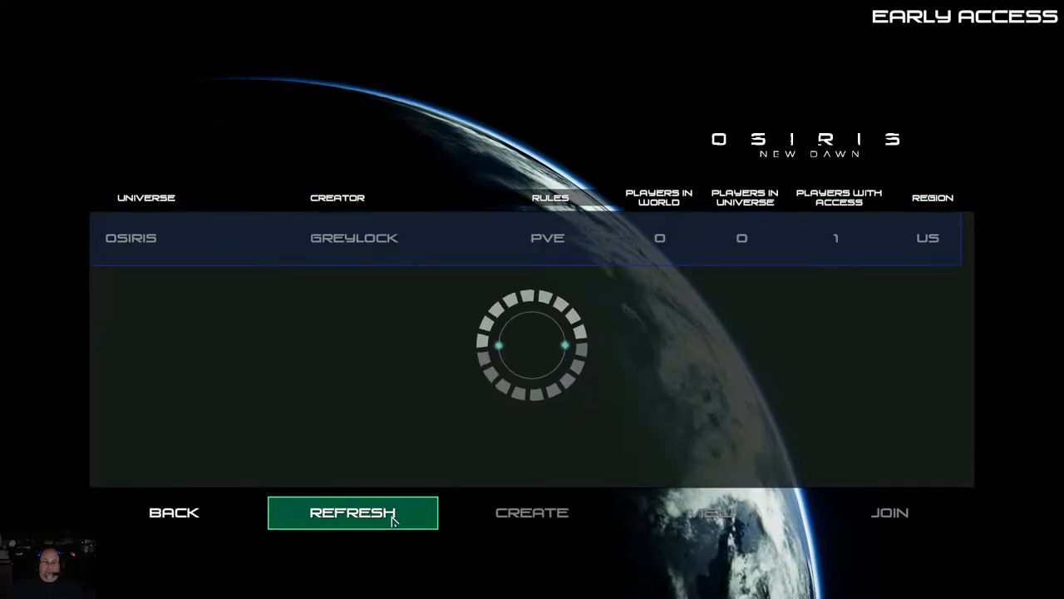
left_click(353, 512)
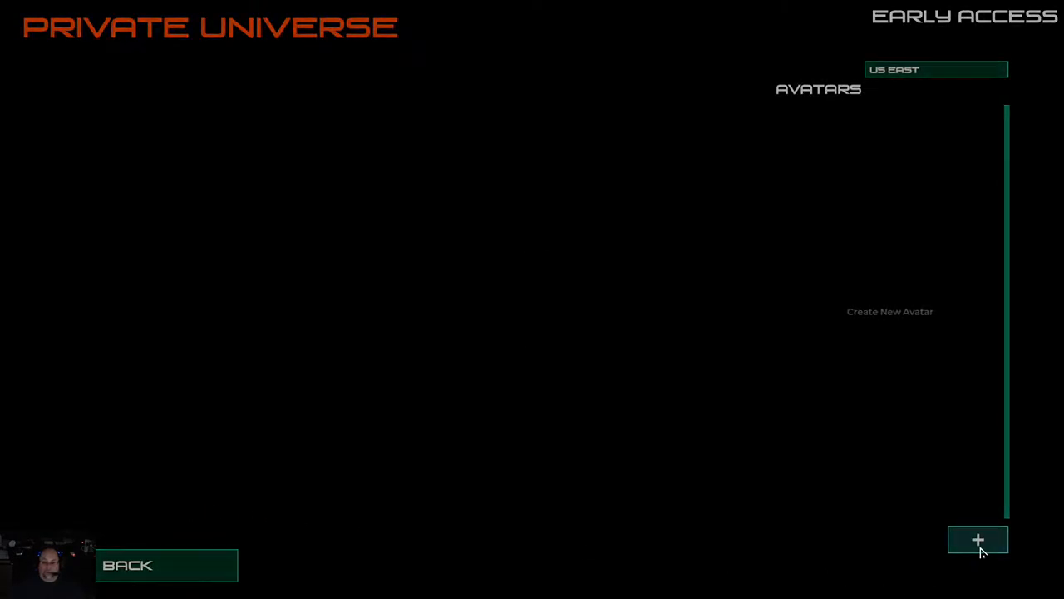
left_click(978, 541)
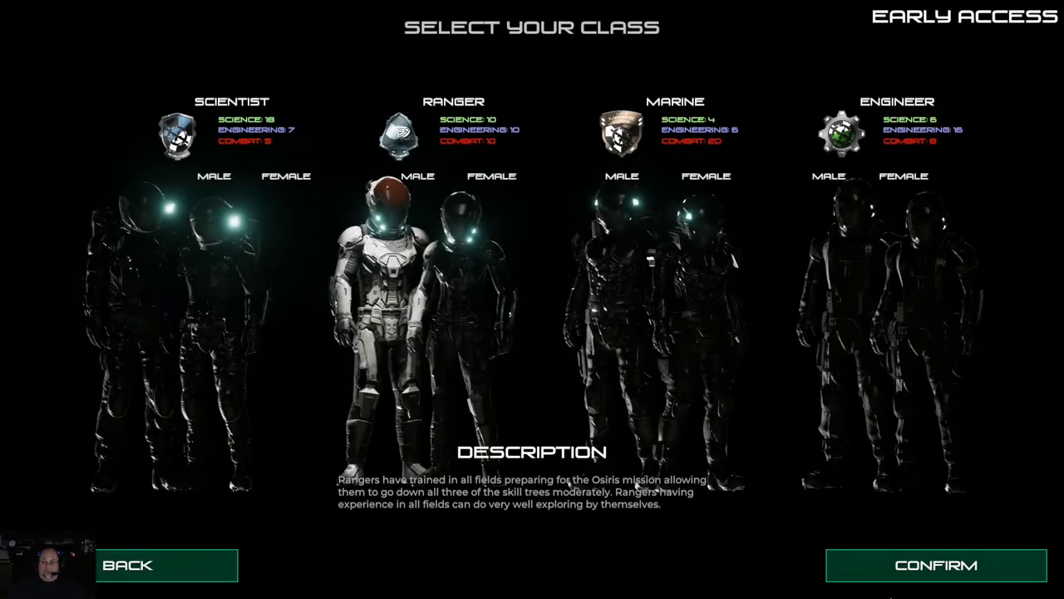
left_click(935, 565)
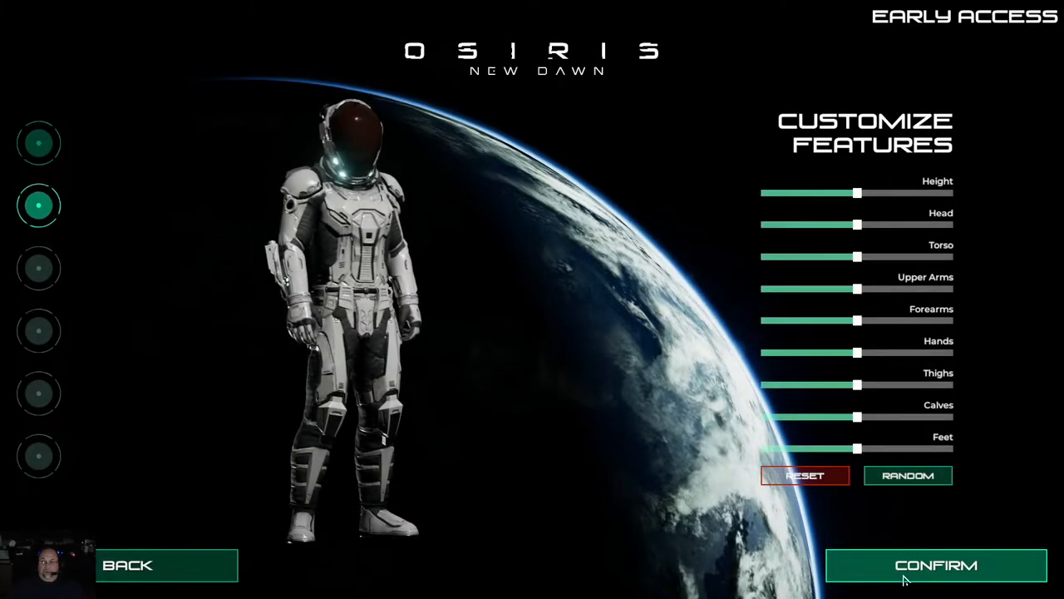
left_click(935, 564)
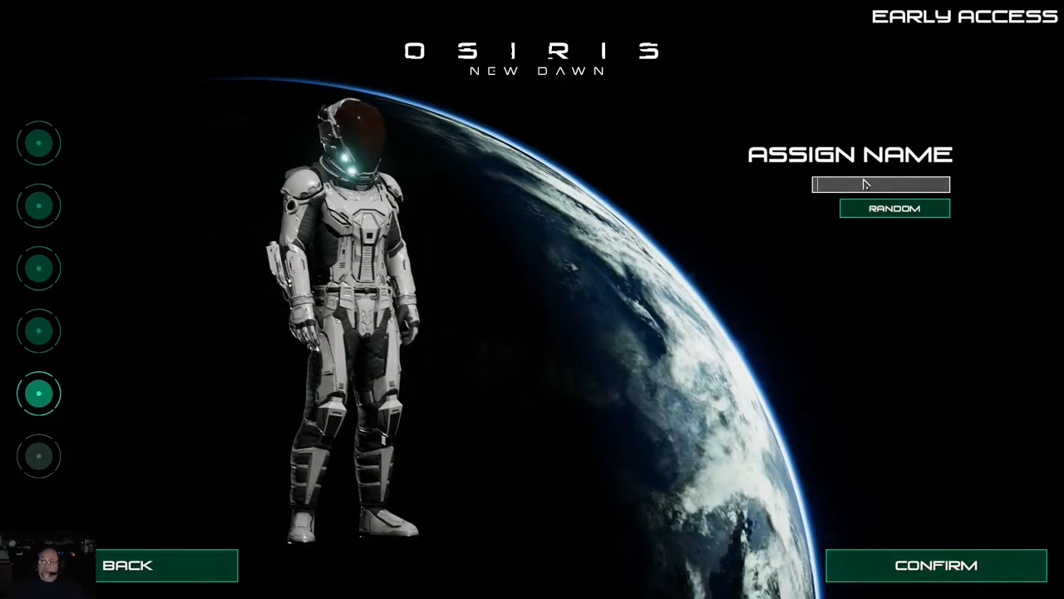
left_click(935, 565)
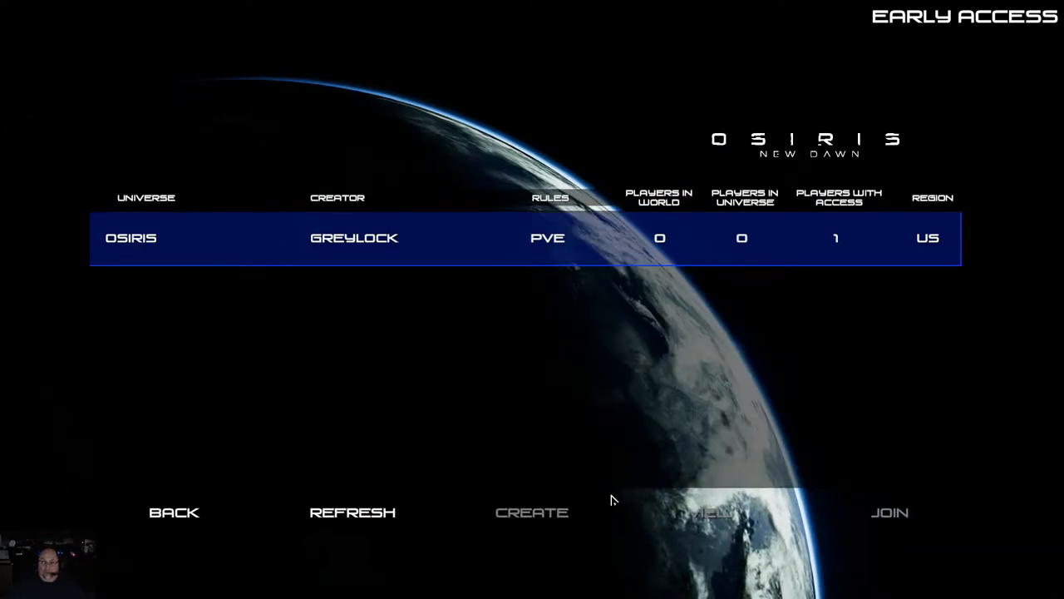
mouse_move(595, 426)
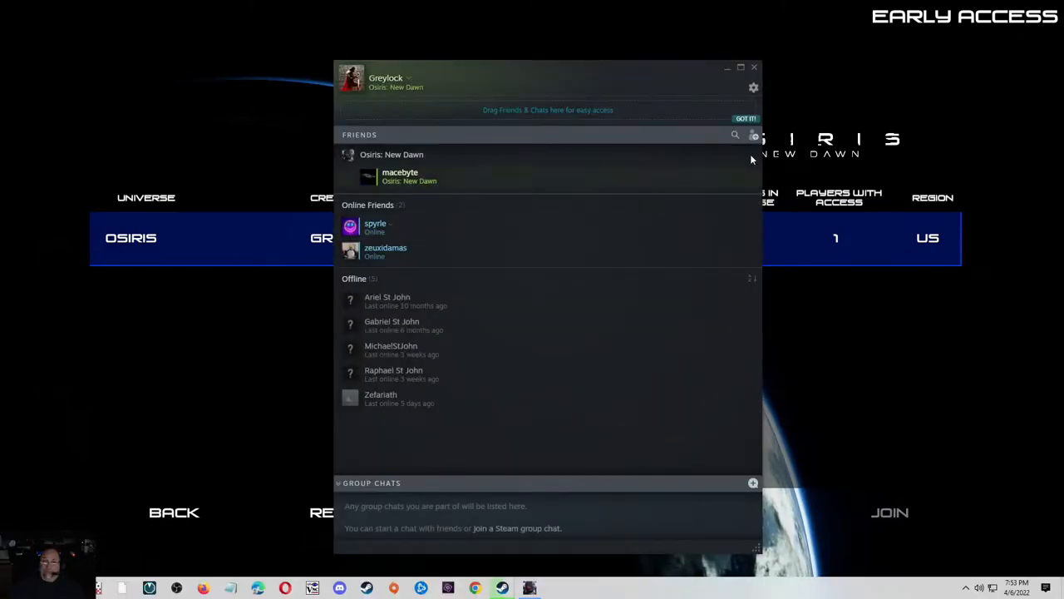
mouse_move(505, 76)
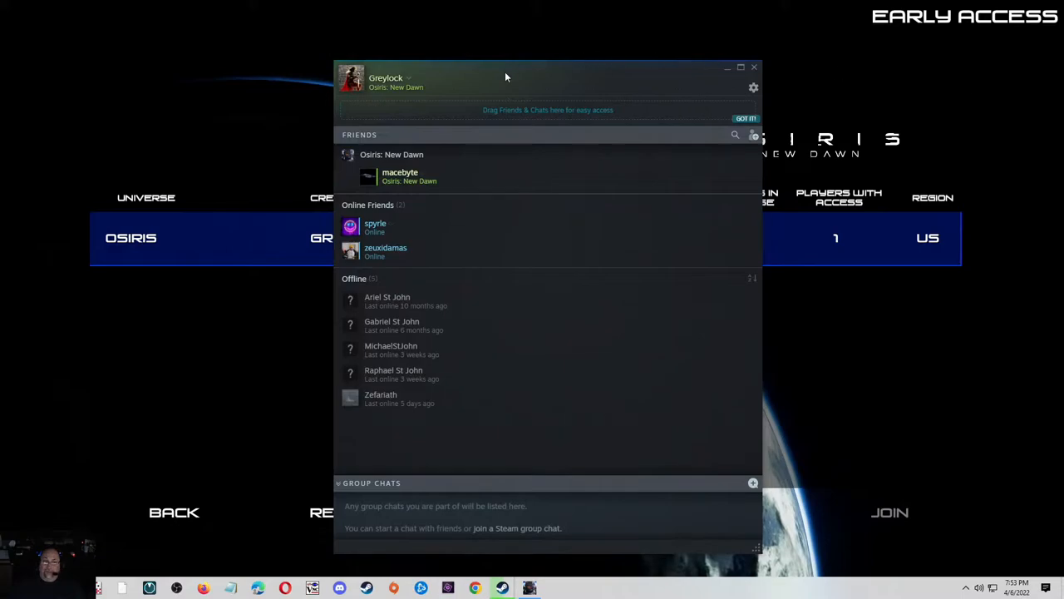
Step: Restart Osiris: New Dawn from the Steam overlay, returning to its main menu
left_click(753, 68)
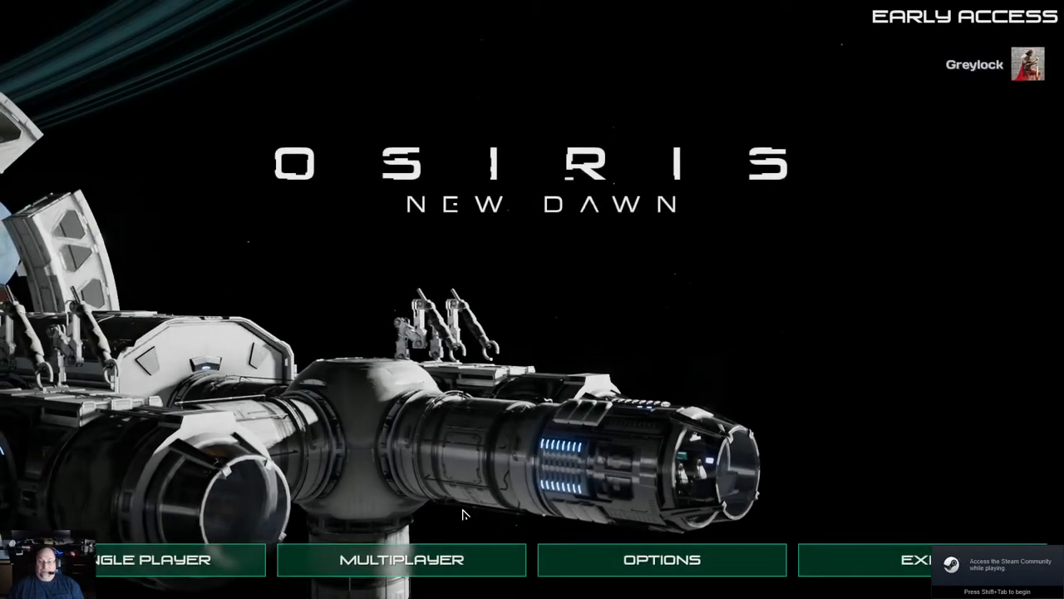
Step: Enter Private Universe and accept default suit colours, stat points and skill points
left_click(402, 559)
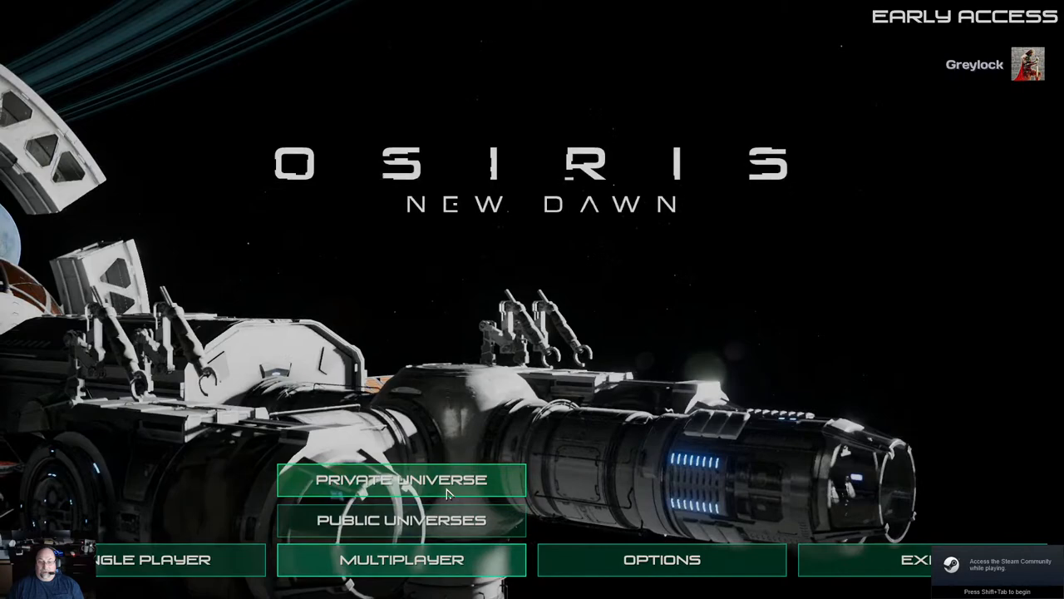
left_click(402, 479)
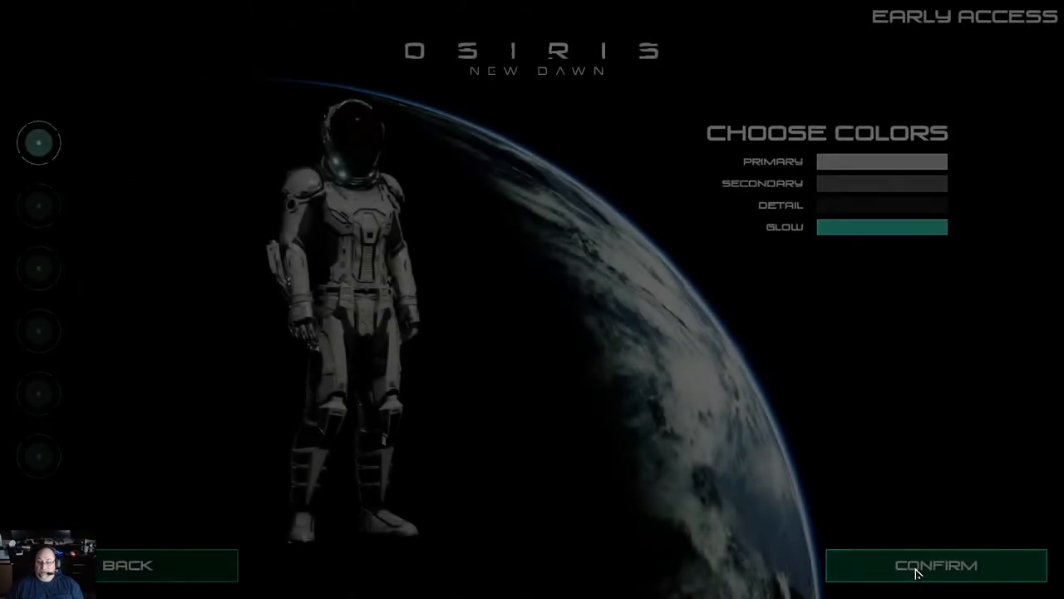
left_click(936, 565)
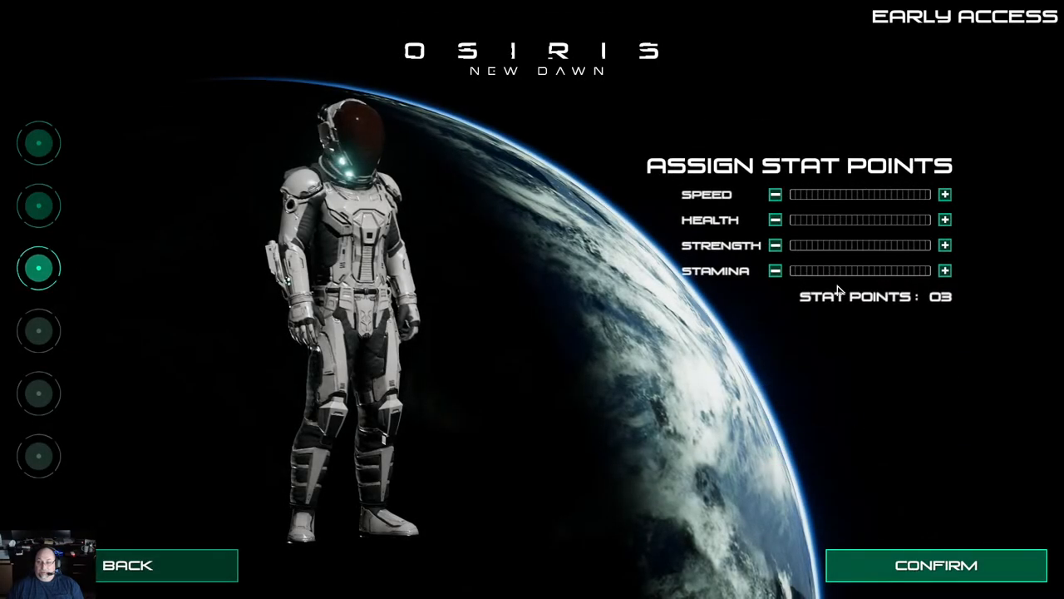
left_click(935, 565)
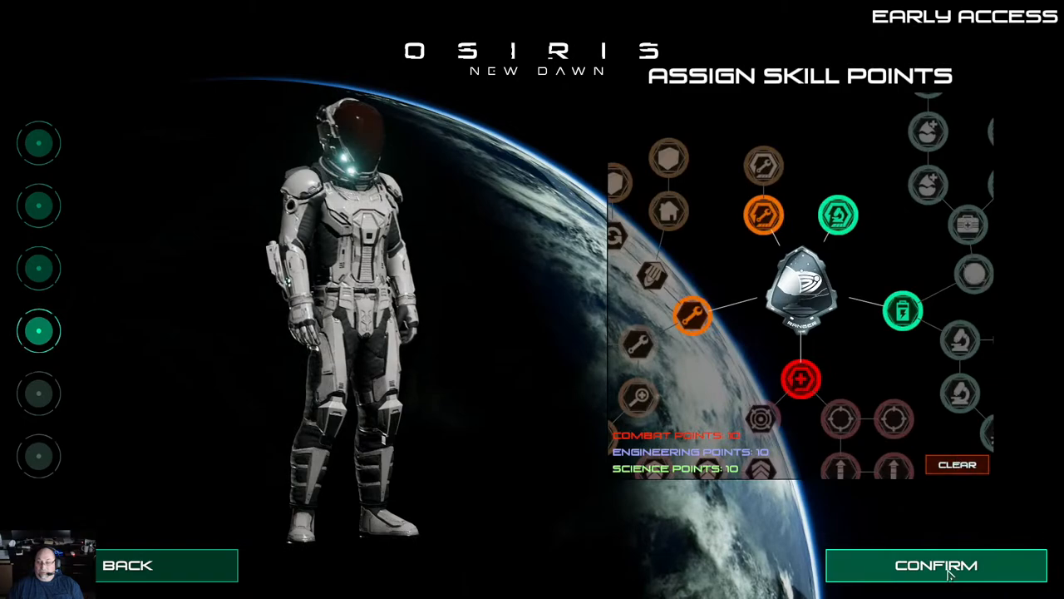
left_click(935, 565)
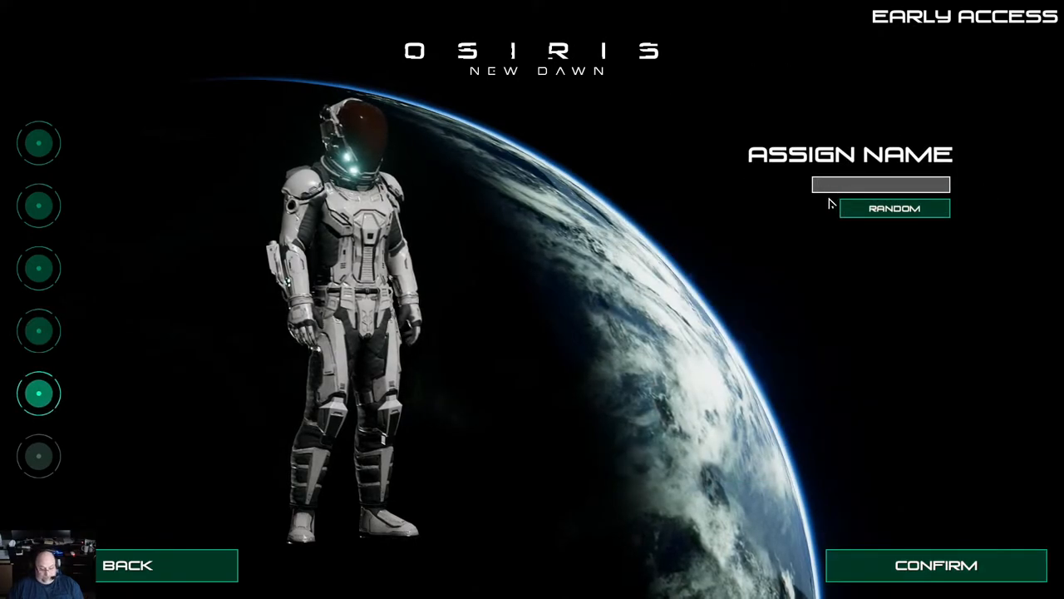
left_click(936, 565)
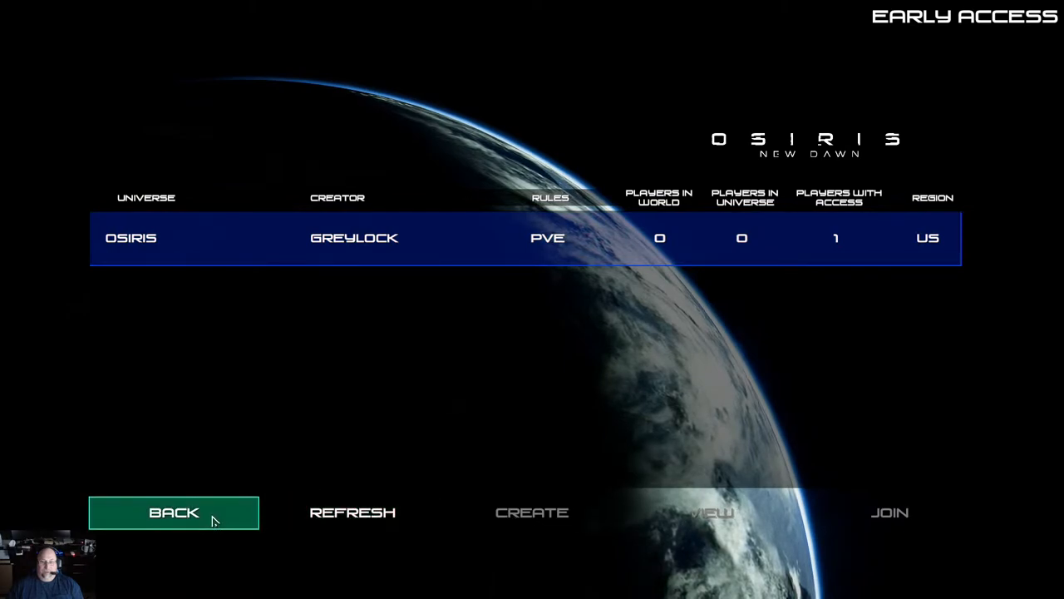
Step: Back out of the OSIRIS PVE universe list and exit the game
left_click(889, 513)
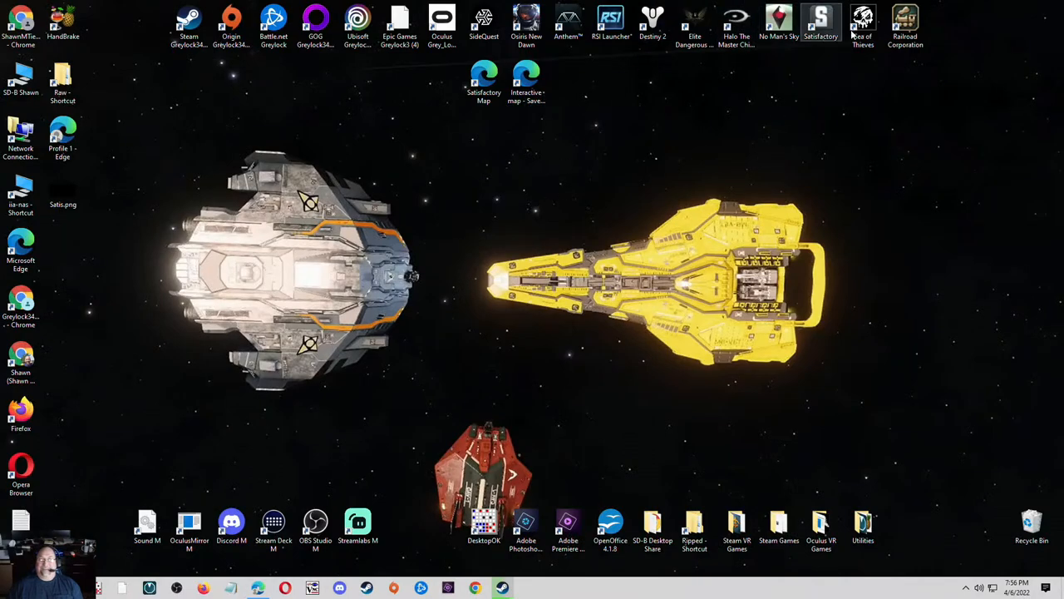
Step: Launch Satisfactory from its desktop shortcut
double_click(821, 21)
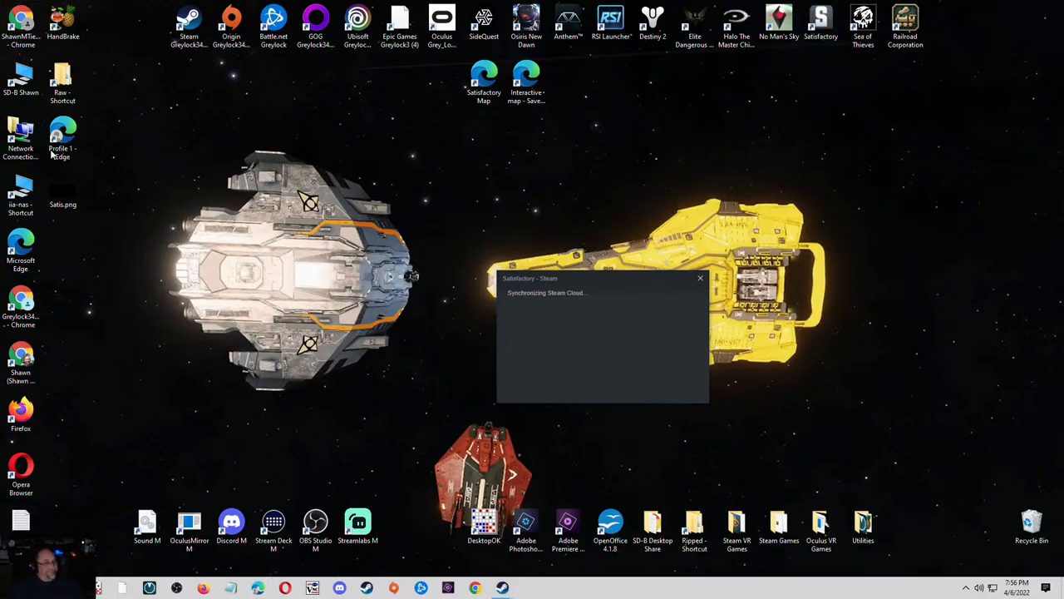
mouse_move(751, 195)
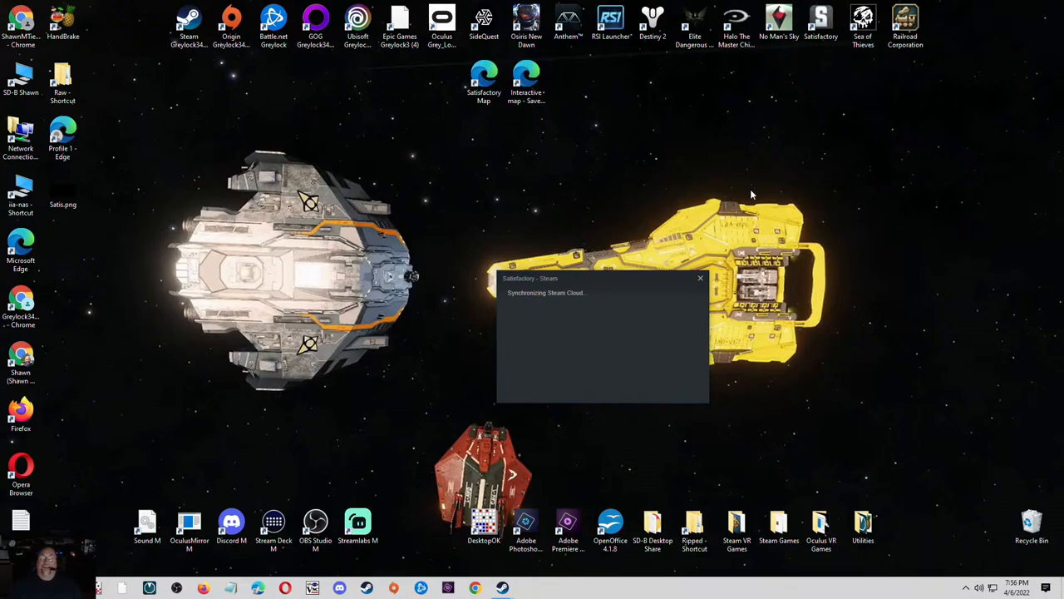
mouse_move(740, 204)
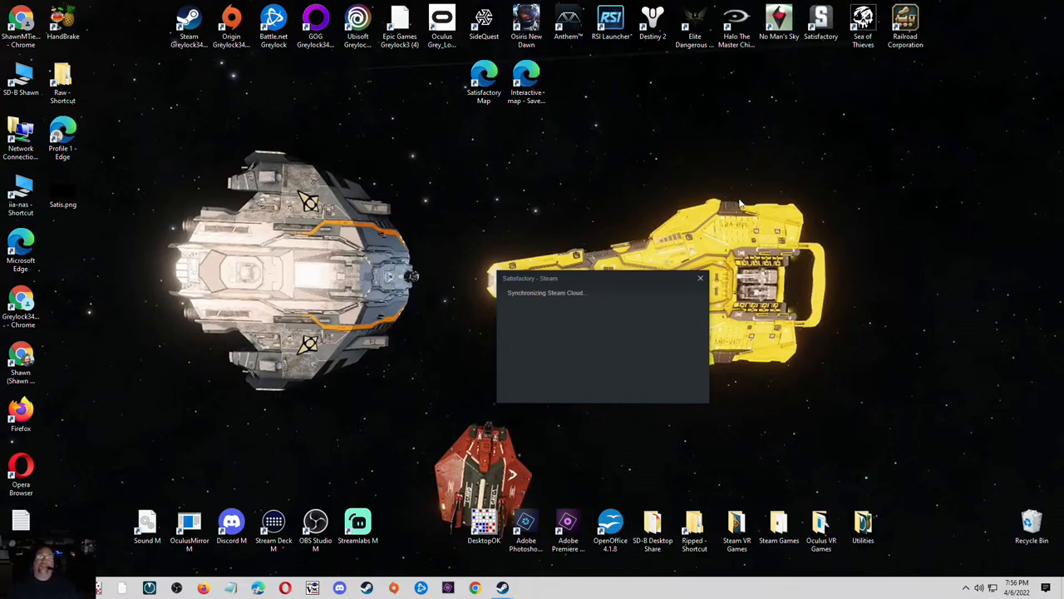